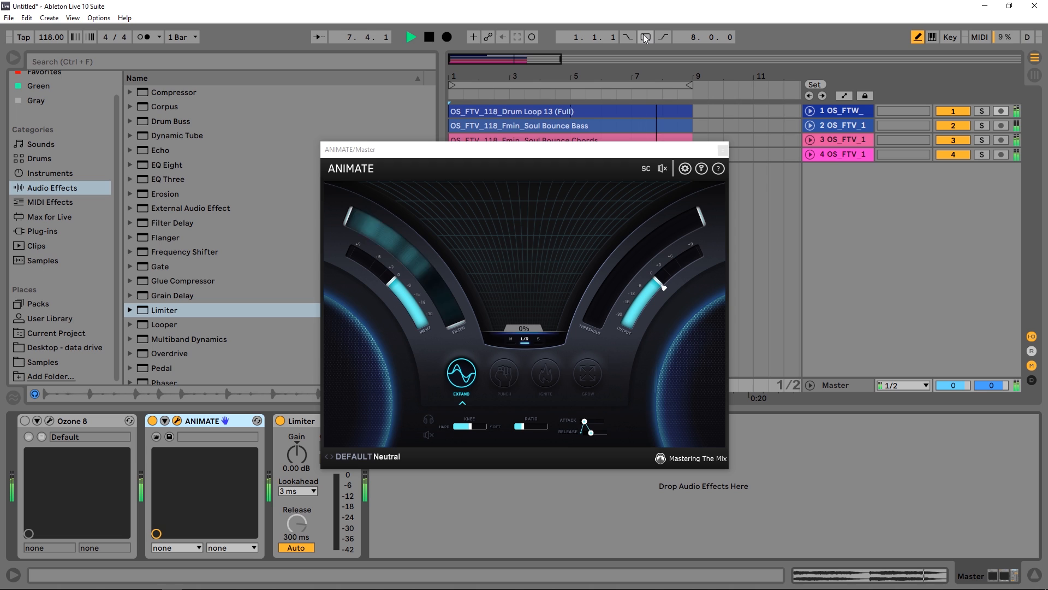
mouse_move(605, 32)
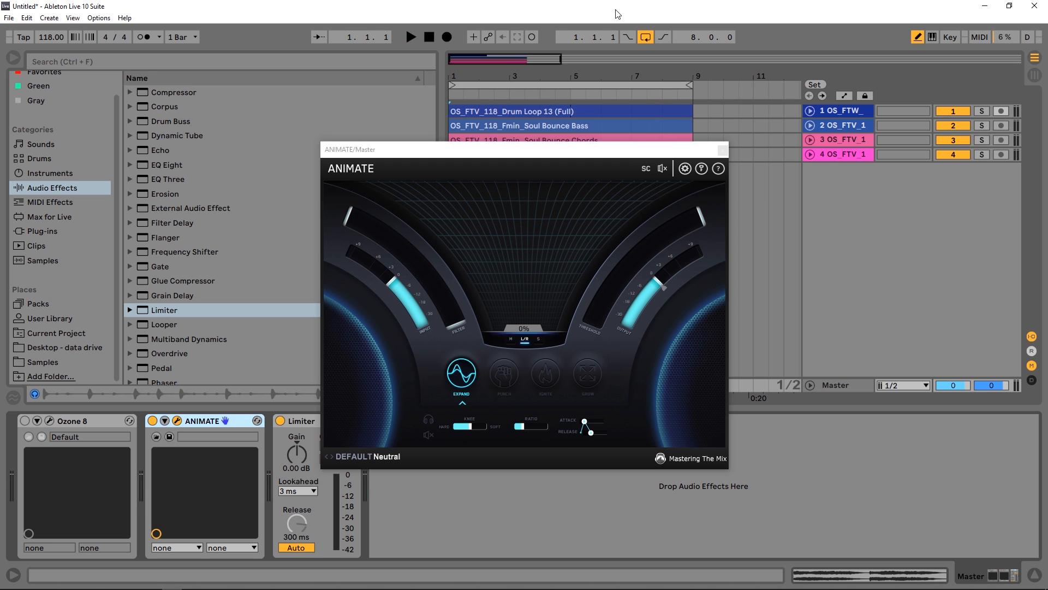
Stop playback with ANIMATE's Expand module left showing on the master.
left_click(410, 37)
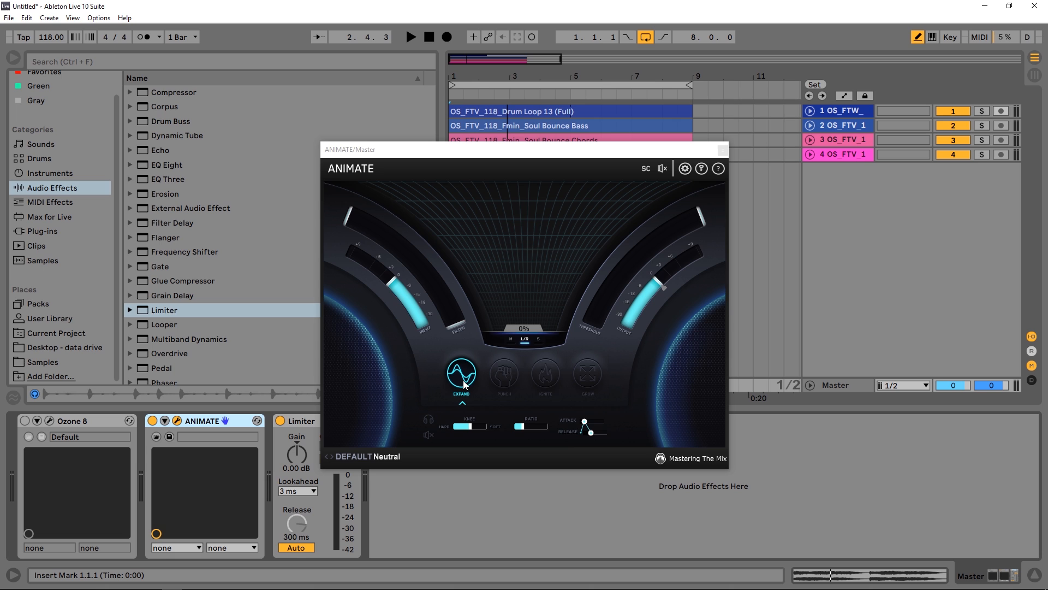
mouse_move(503, 375)
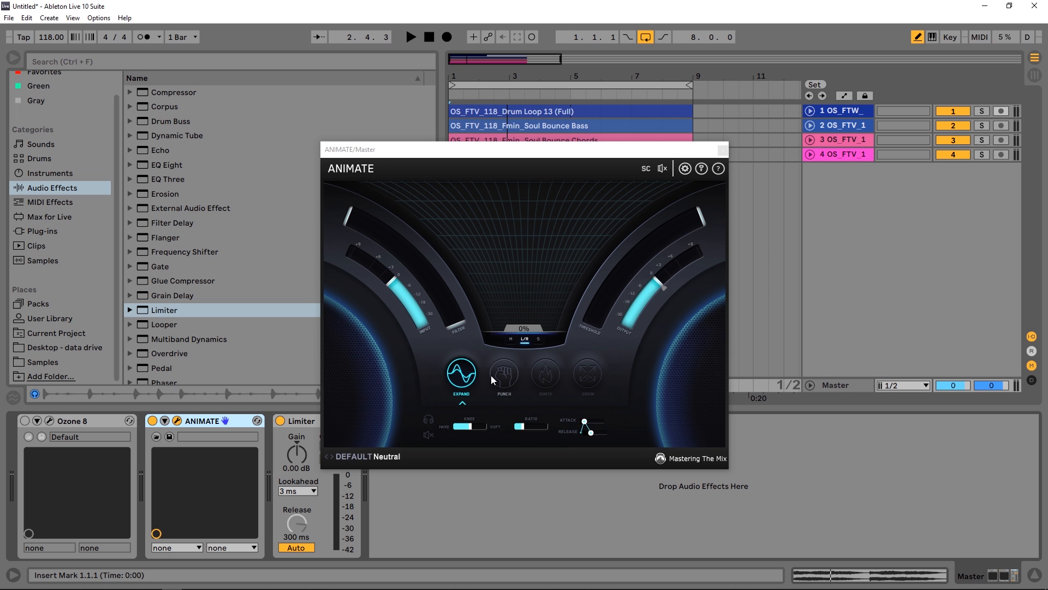
left_click(588, 372)
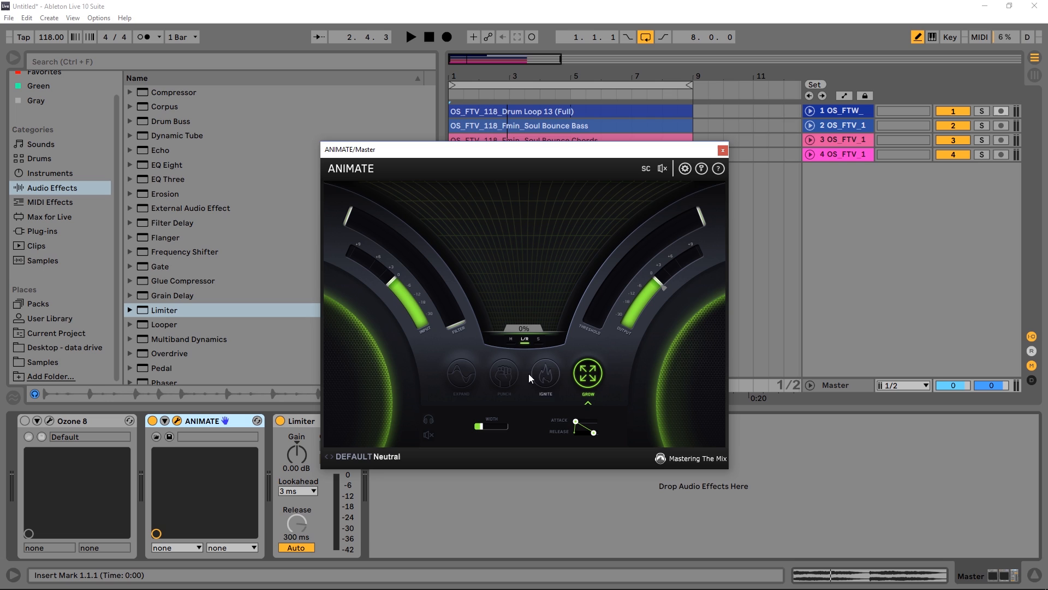
mouse_move(504, 375)
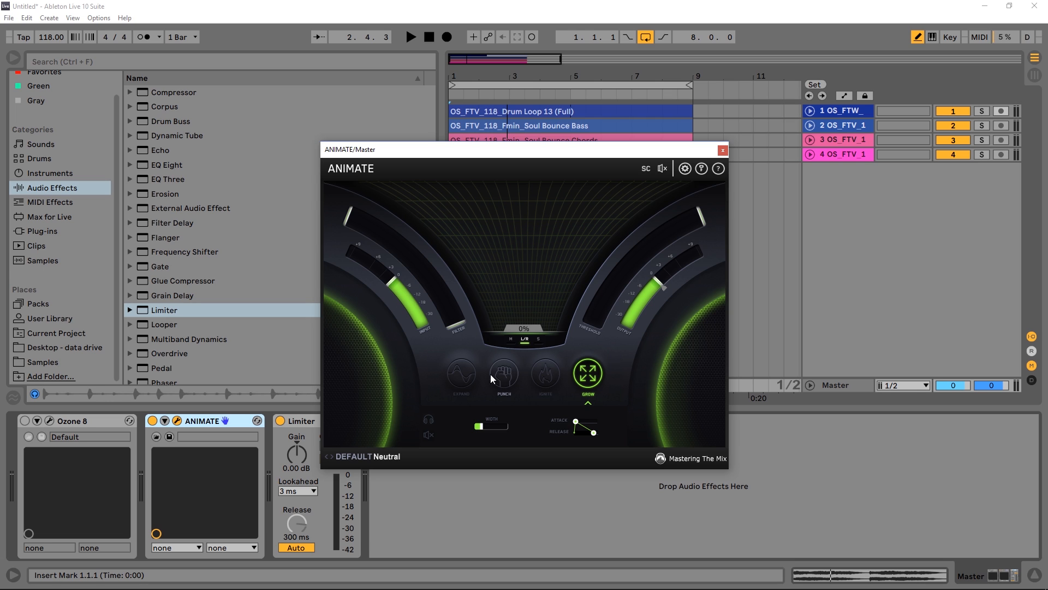
left_click(460, 373)
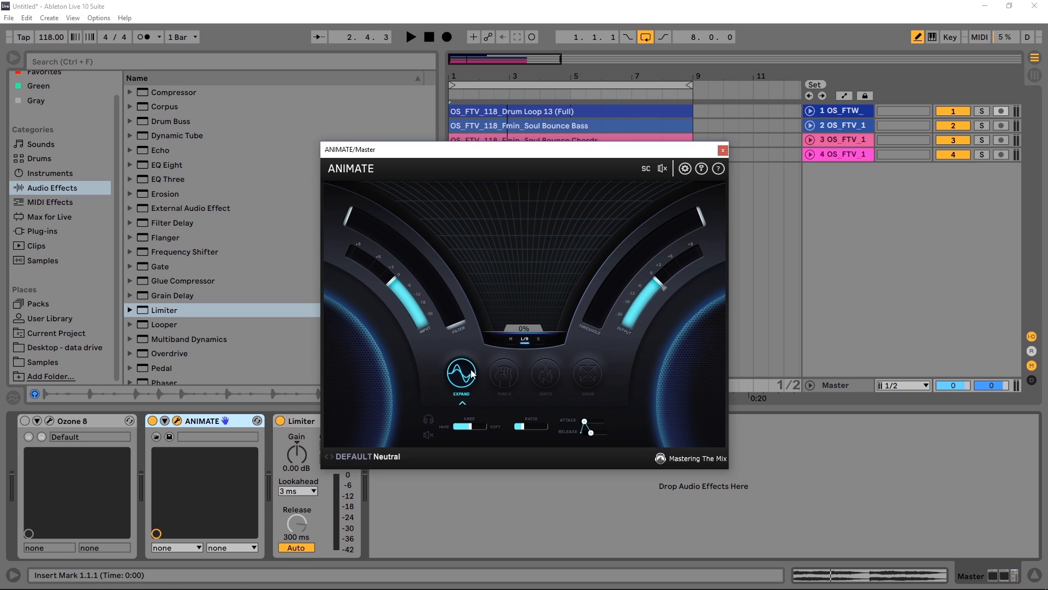
left_click(503, 373)
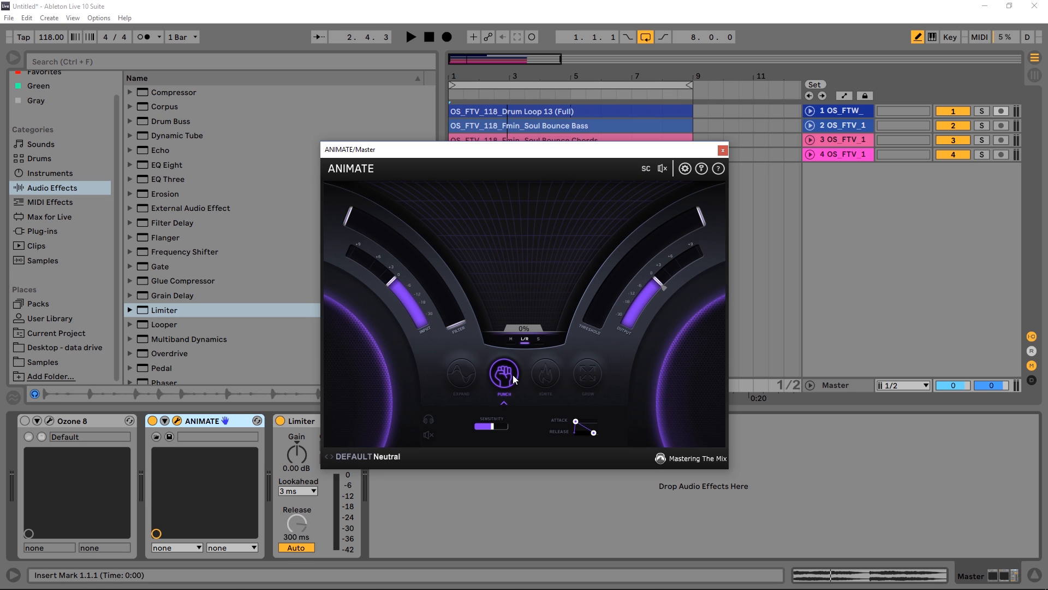
left_click(545, 375)
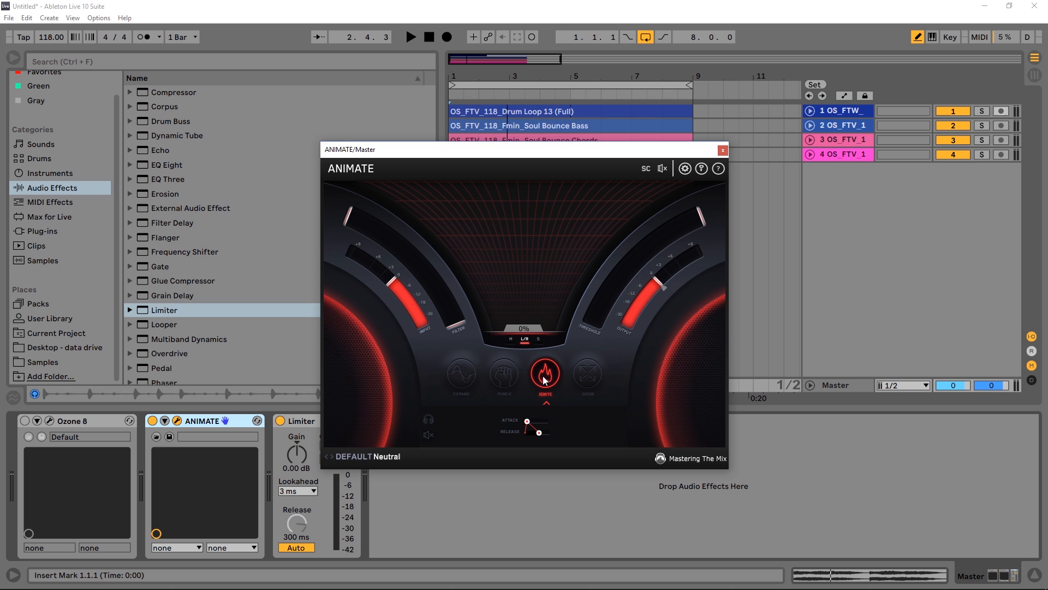
left_click(587, 373)
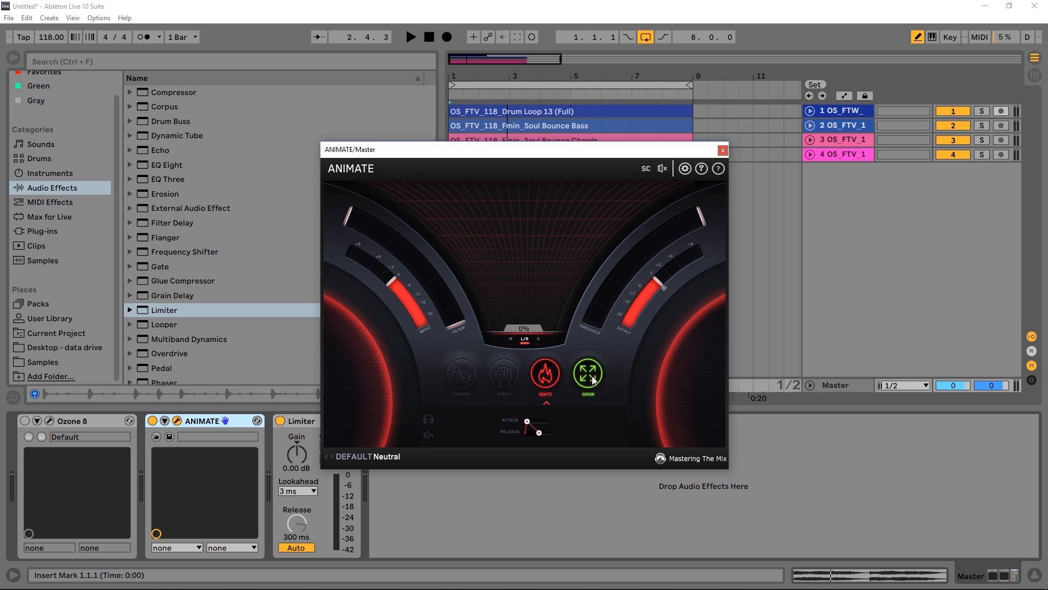
left_click(587, 373)
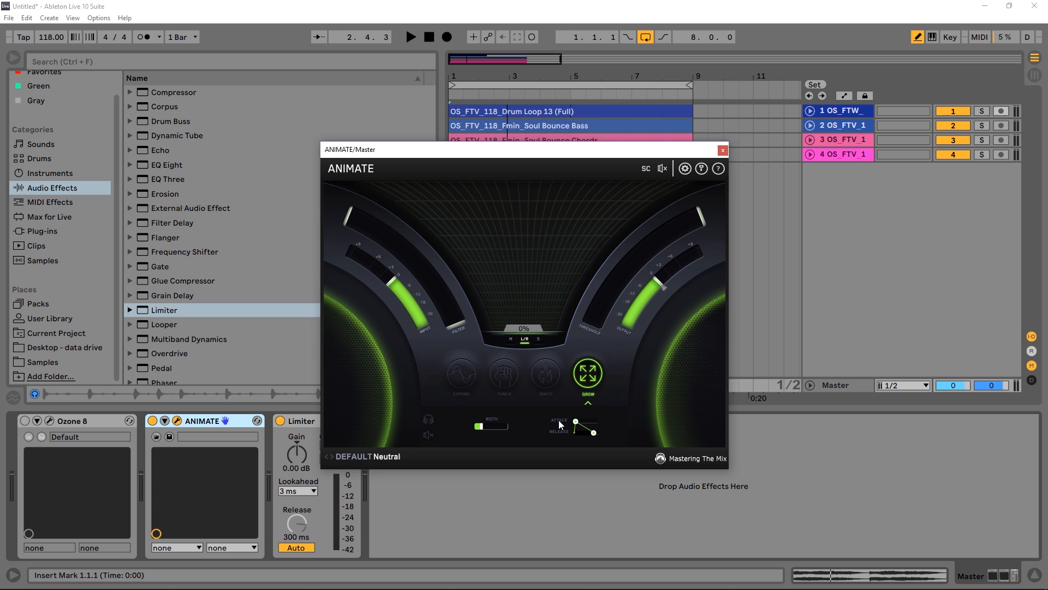
left_click(545, 374)
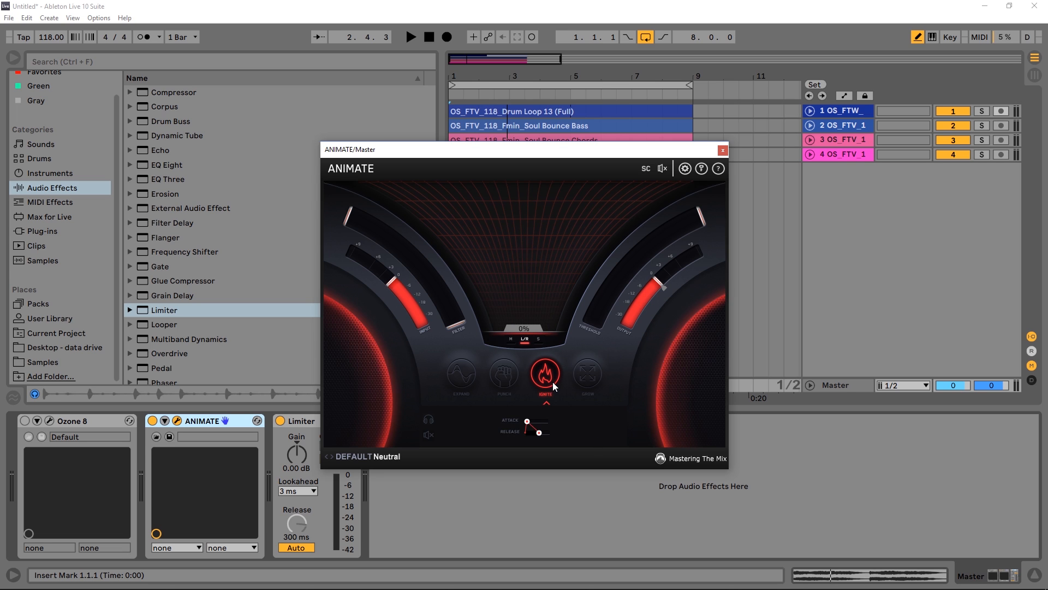
left_click(503, 374)
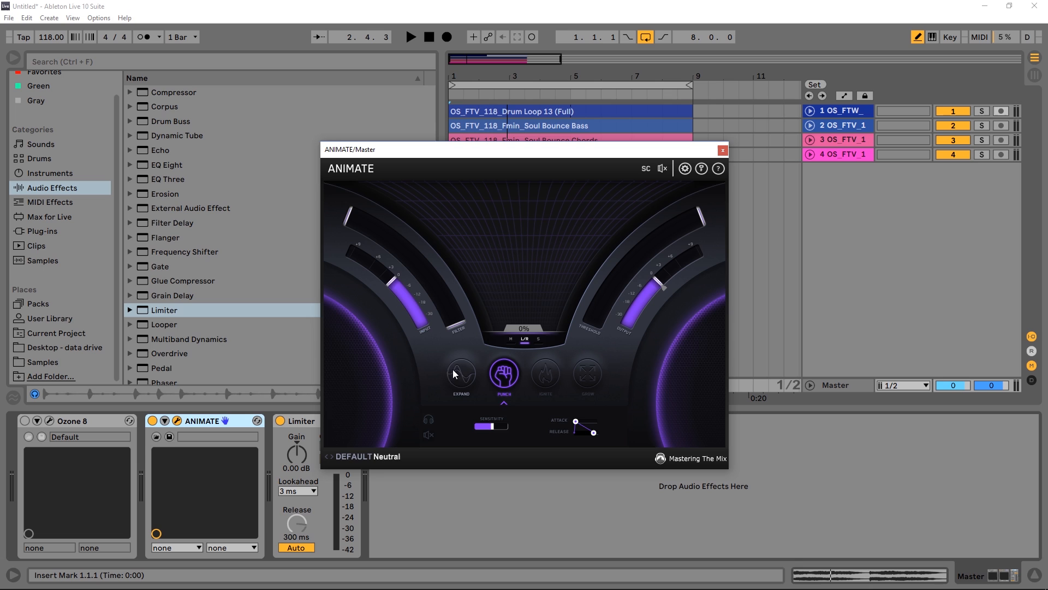
left_click(461, 374)
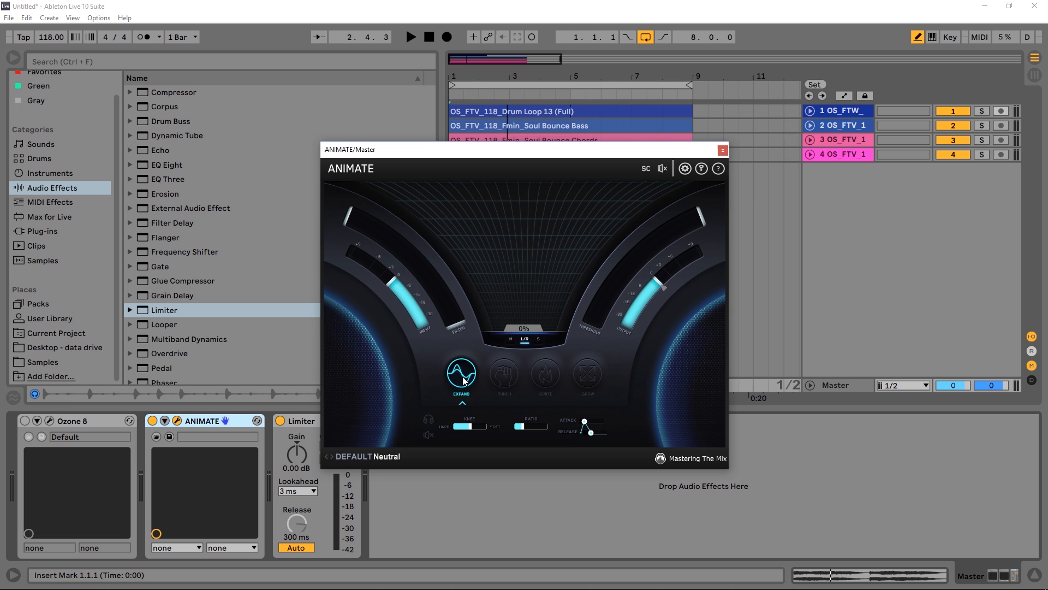
Glance at the Grow module, then return to Expand and set its intensity to 96%.
left_click(586, 373)
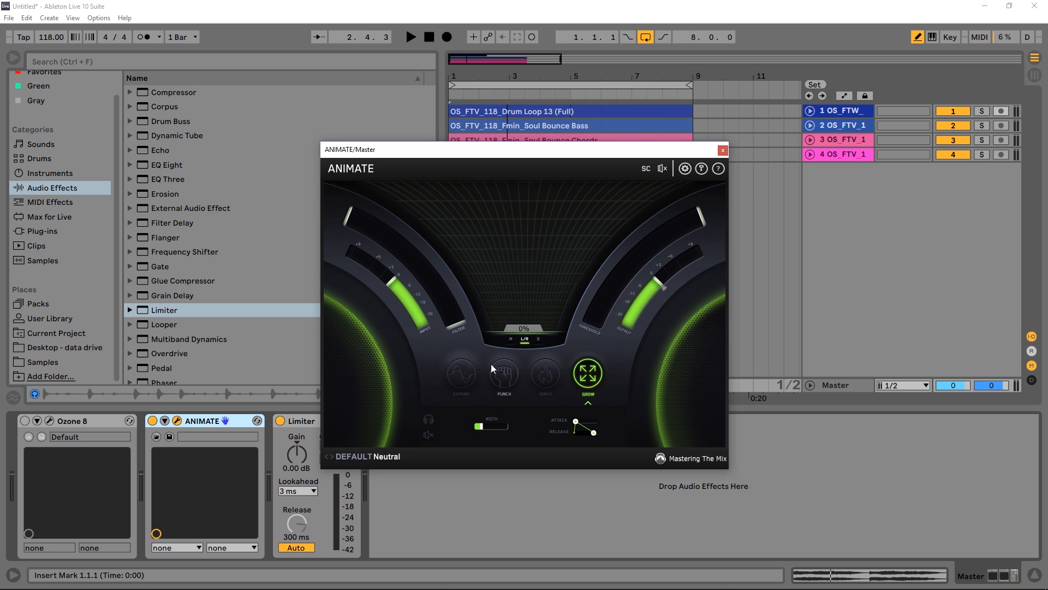
mouse_move(461, 372)
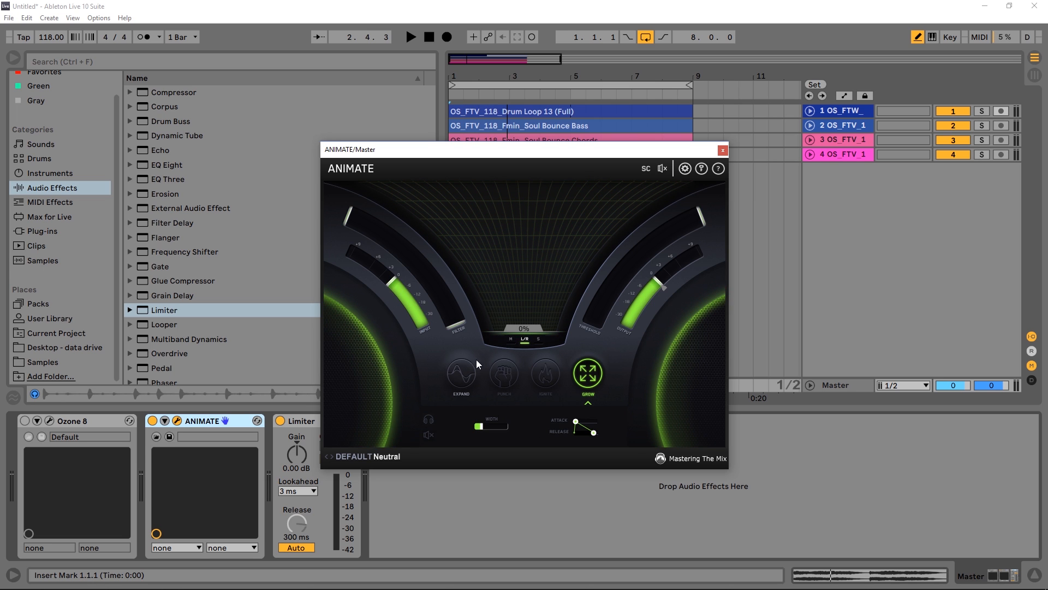
left_click(461, 373)
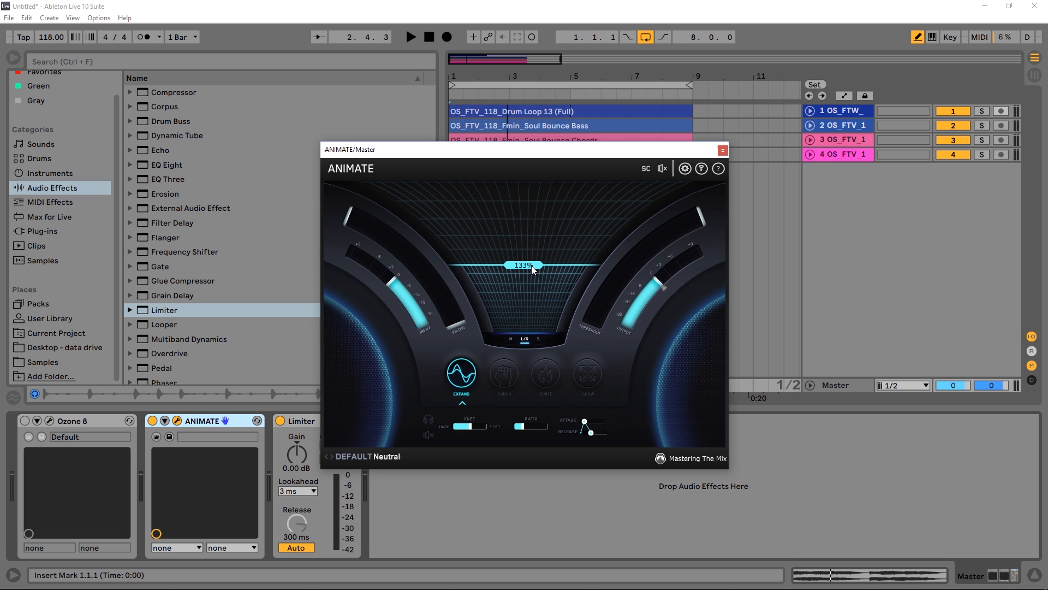
mouse_move(531, 273)
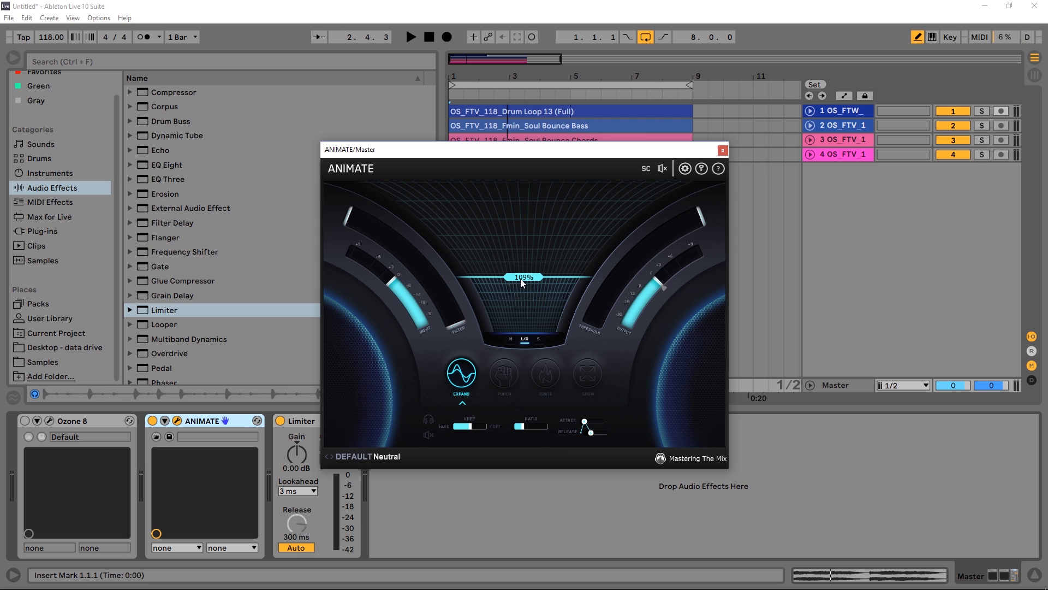
mouse_move(525, 344)
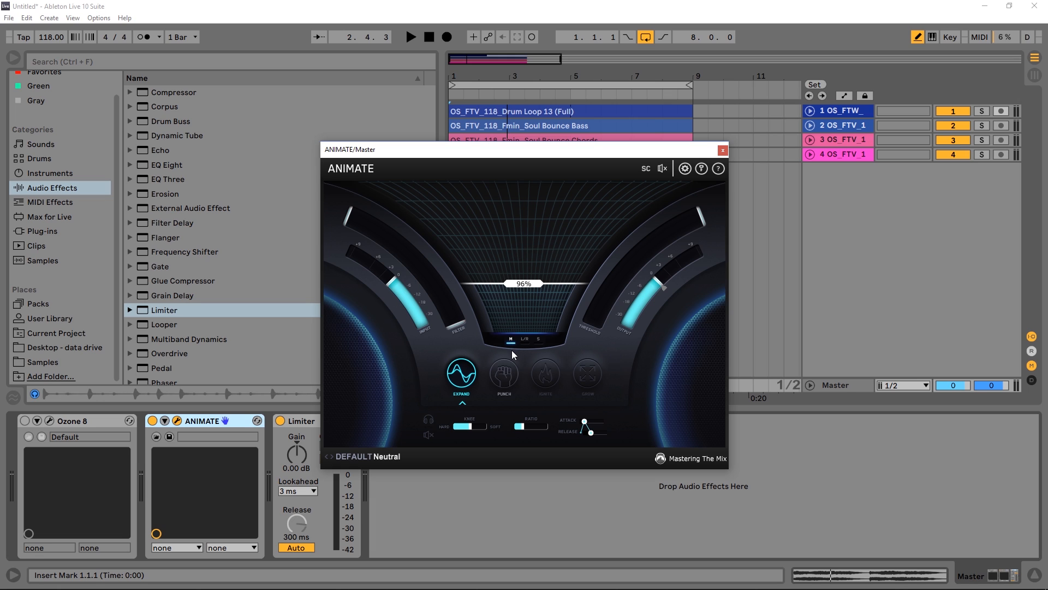
mouse_move(699, 221)
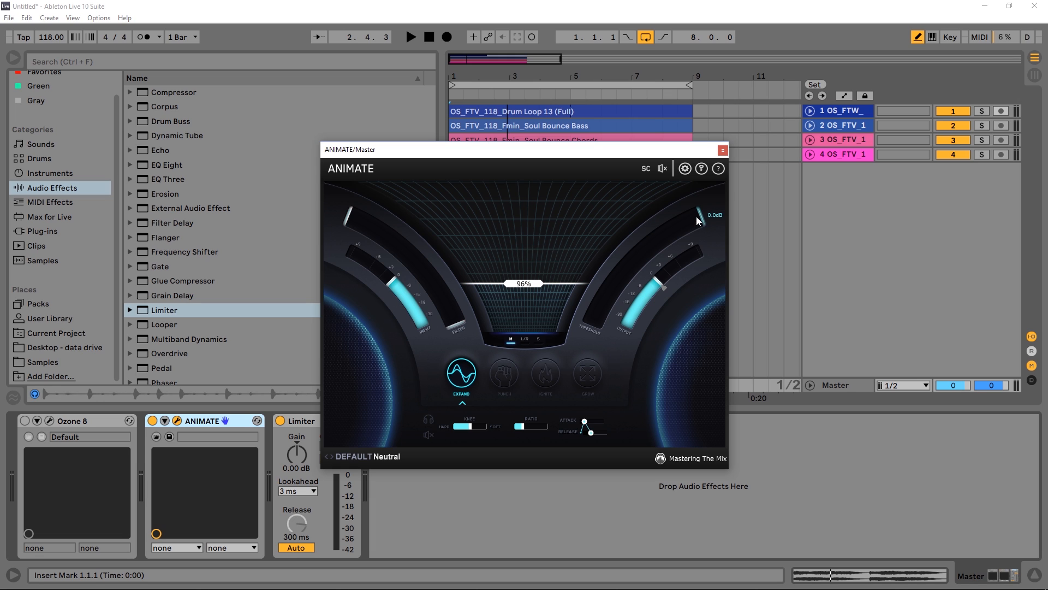
mouse_move(699, 222)
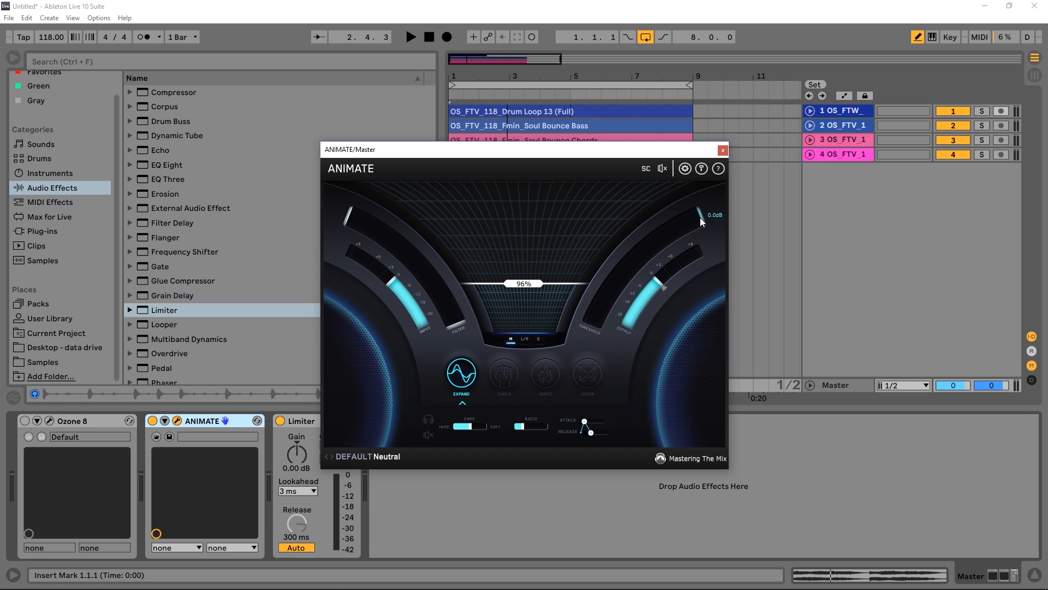
mouse_move(701, 220)
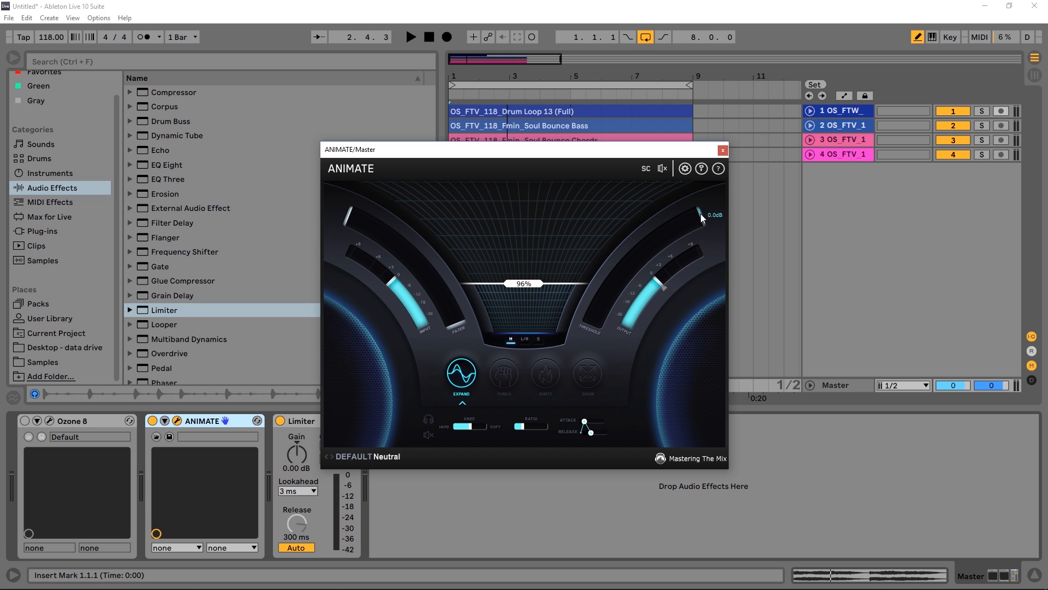
mouse_move(690, 221)
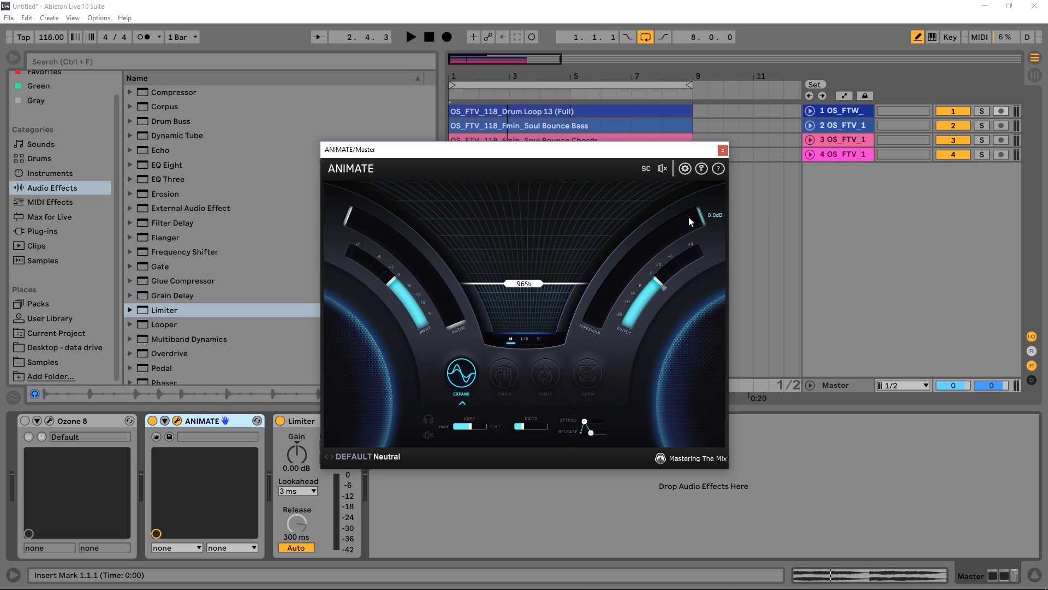
Lower ANIMATE's output to about -5.5 dB and raise Expand intensity to 219% during playback.
left_click(412, 37)
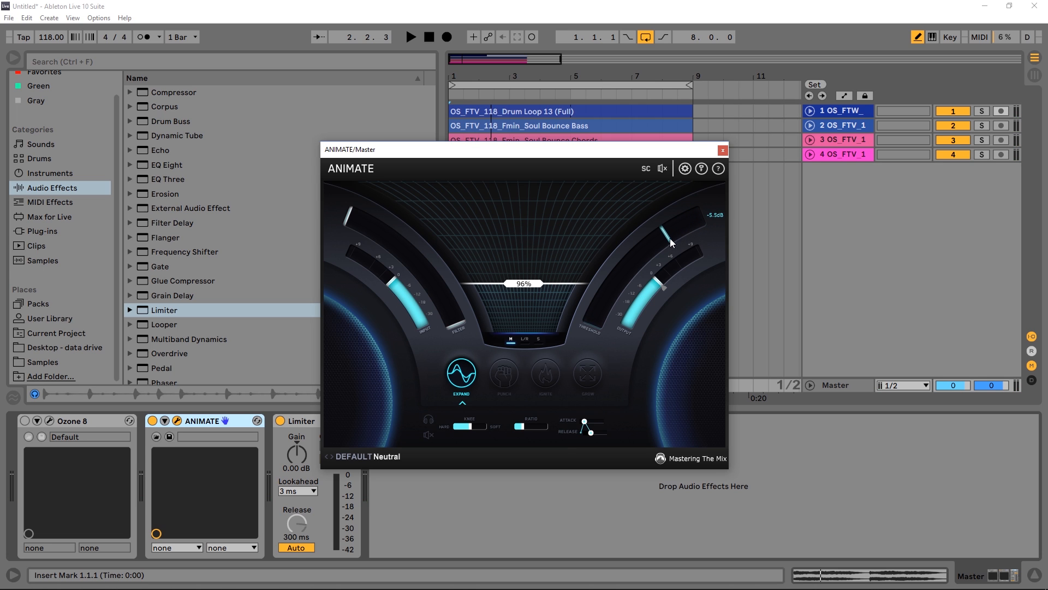
left_click(410, 37)
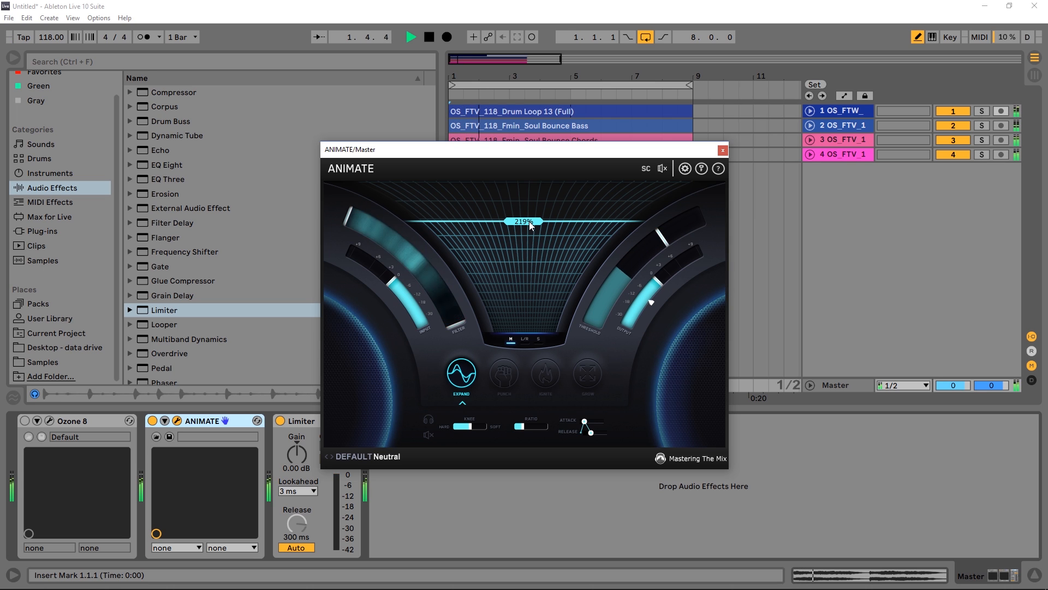
Bring Expand intensity down to 45%, trim output to about -6.4 dB, and bypass to compare.
left_click(427, 37)
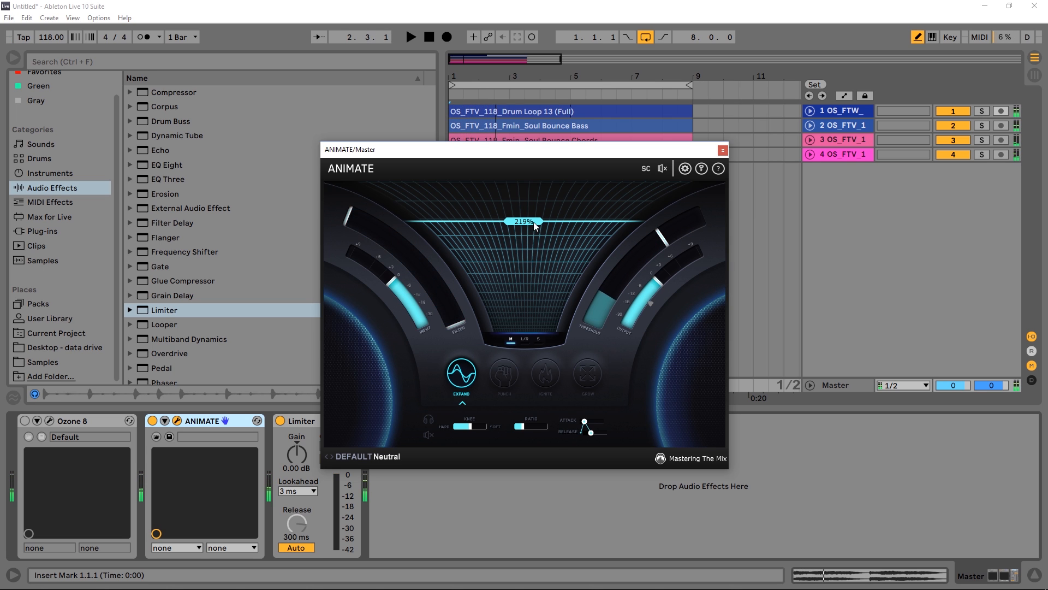
mouse_move(673, 239)
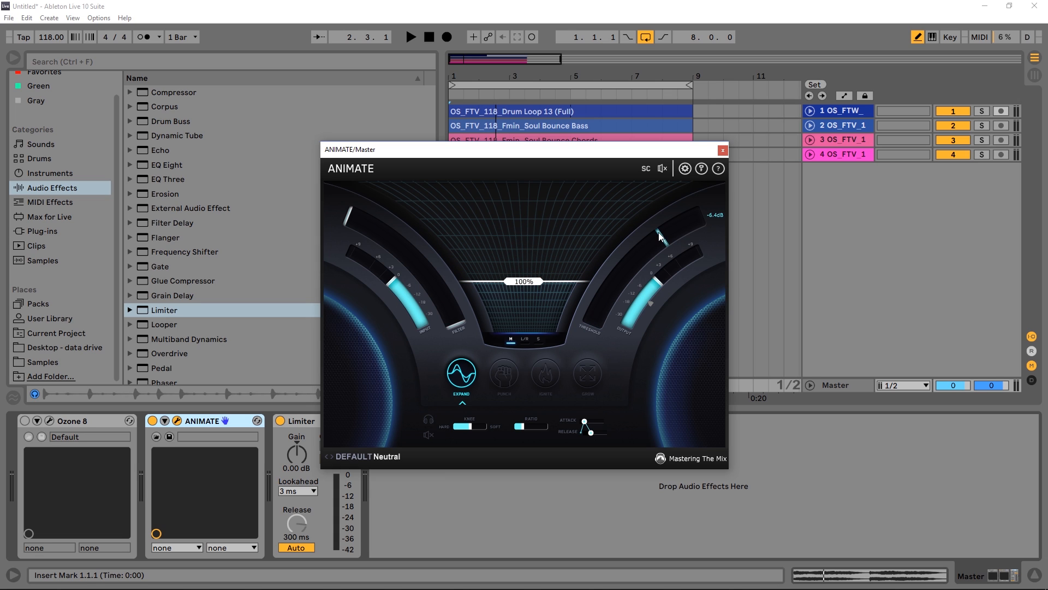
mouse_move(588, 329)
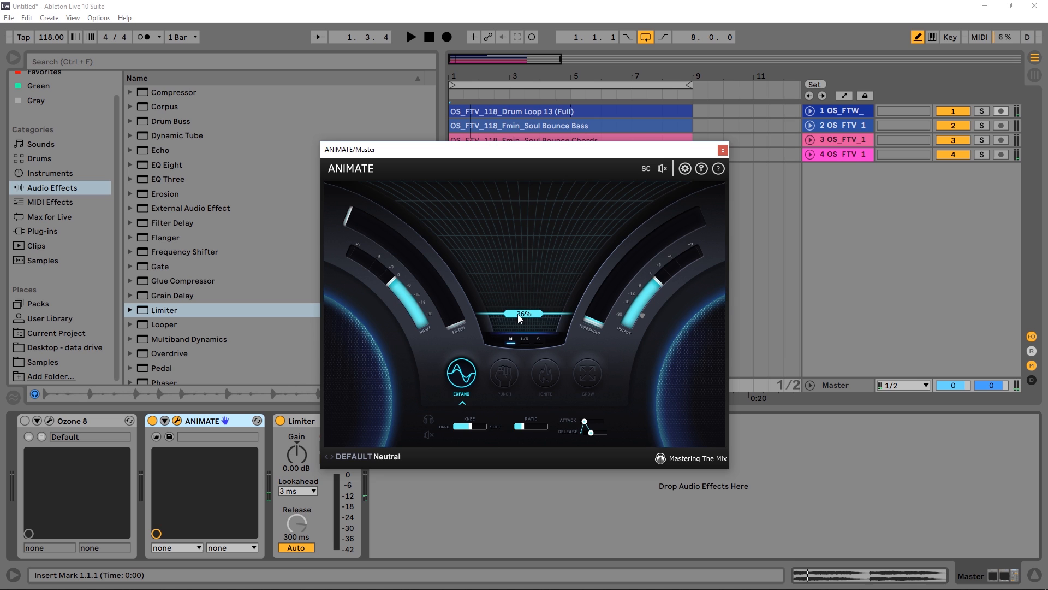
left_click(412, 37)
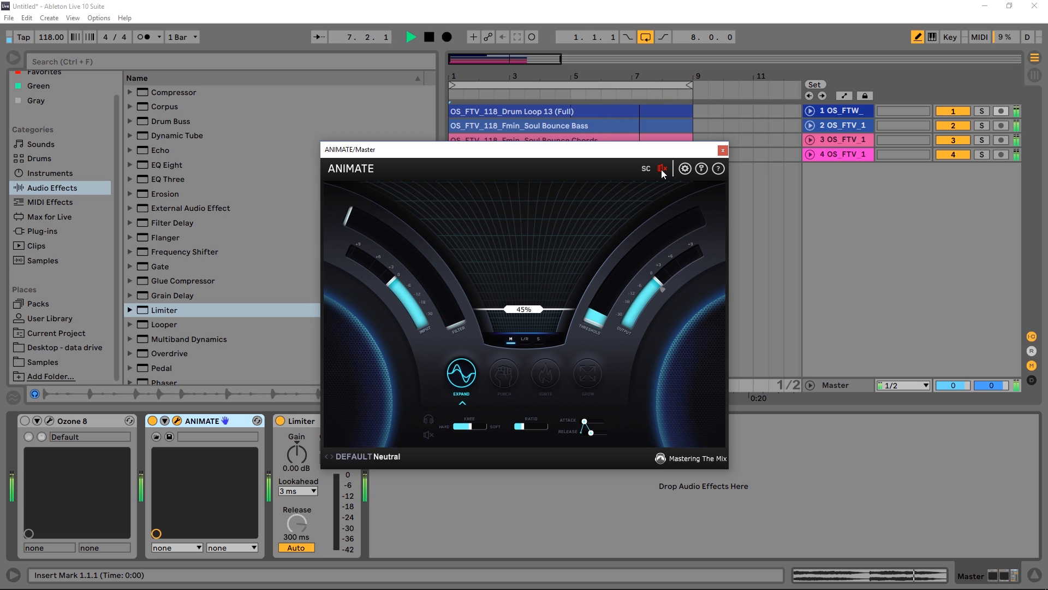
left_click(663, 168)
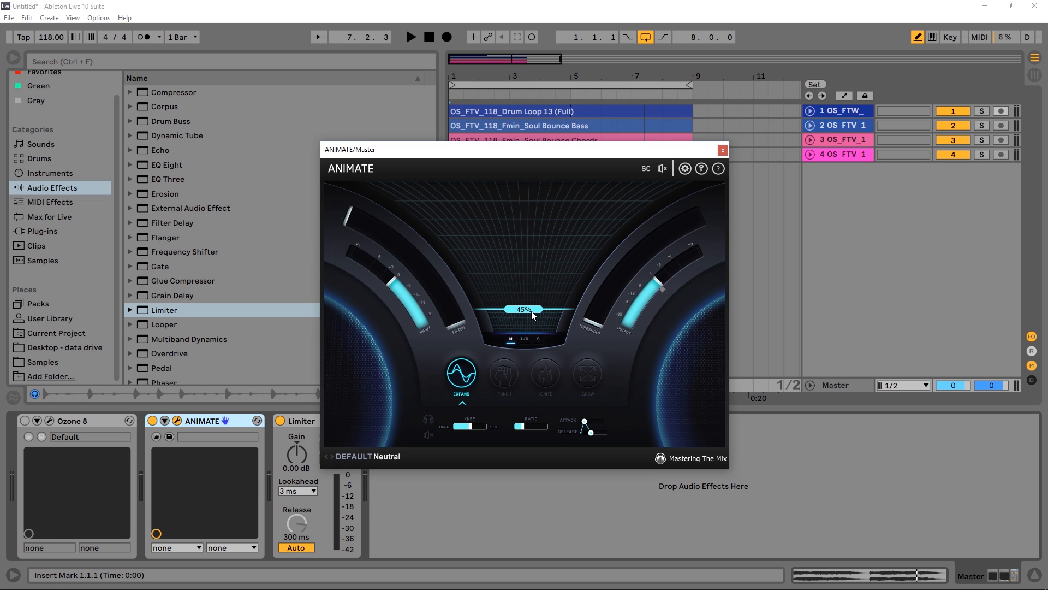
mouse_move(531, 316)
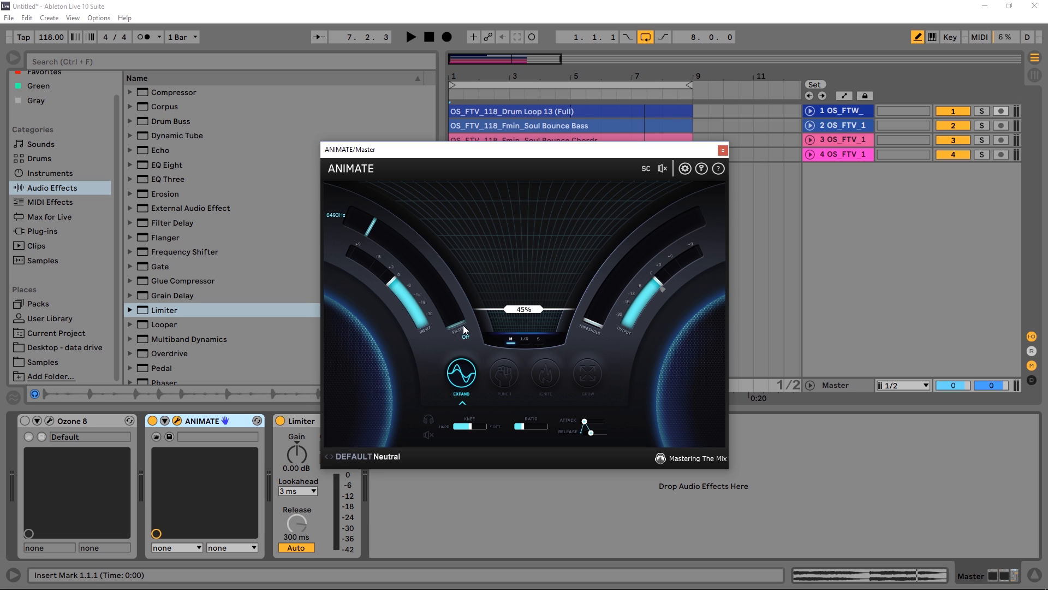
Narrow Expand's filter band to roughly 32–154 Hz and raise its amount to 56%.
left_click(463, 328)
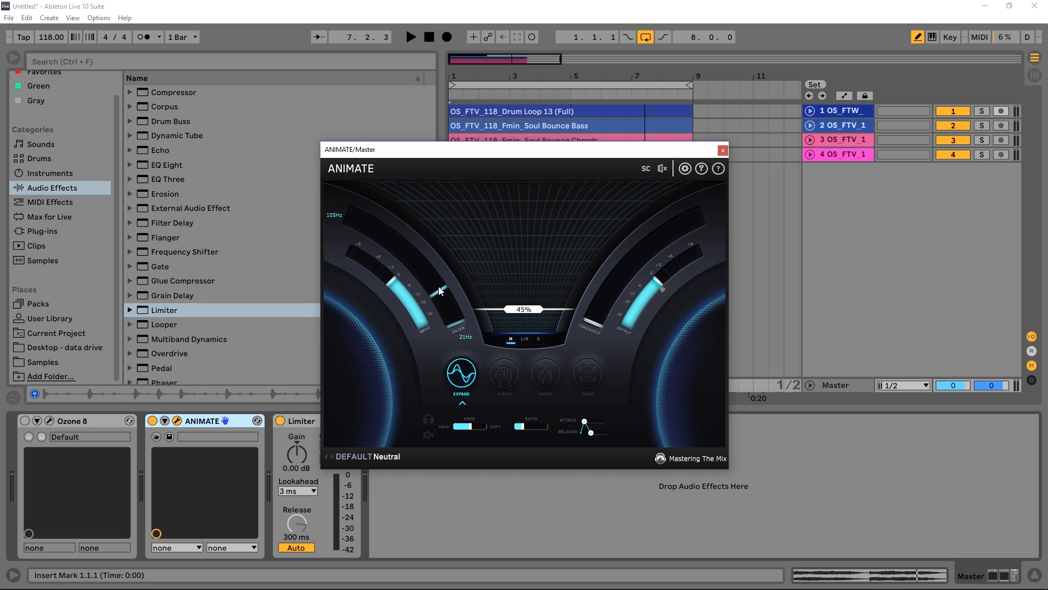
mouse_move(434, 291)
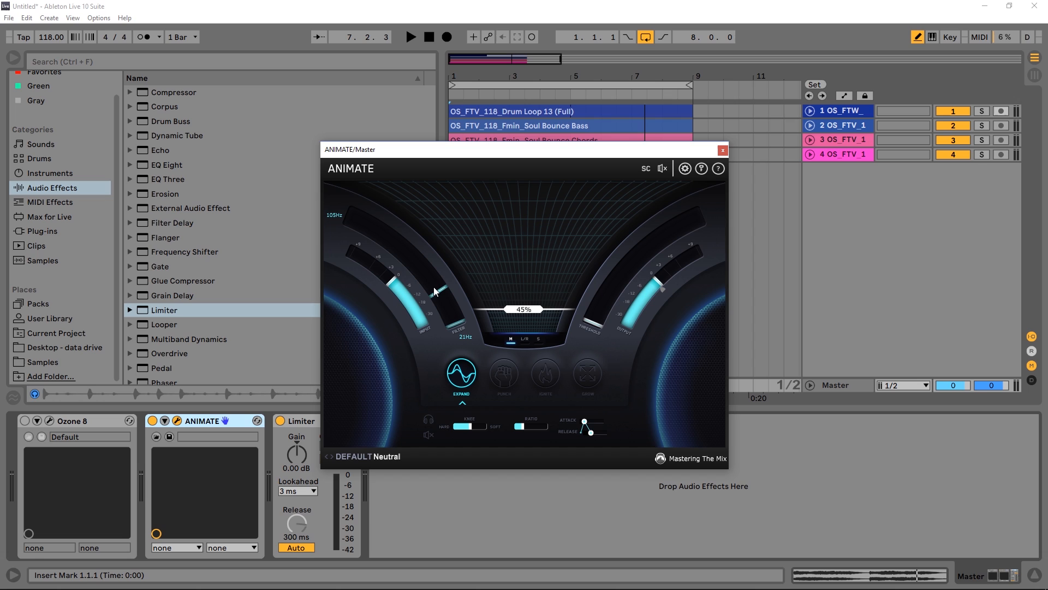
mouse_move(435, 292)
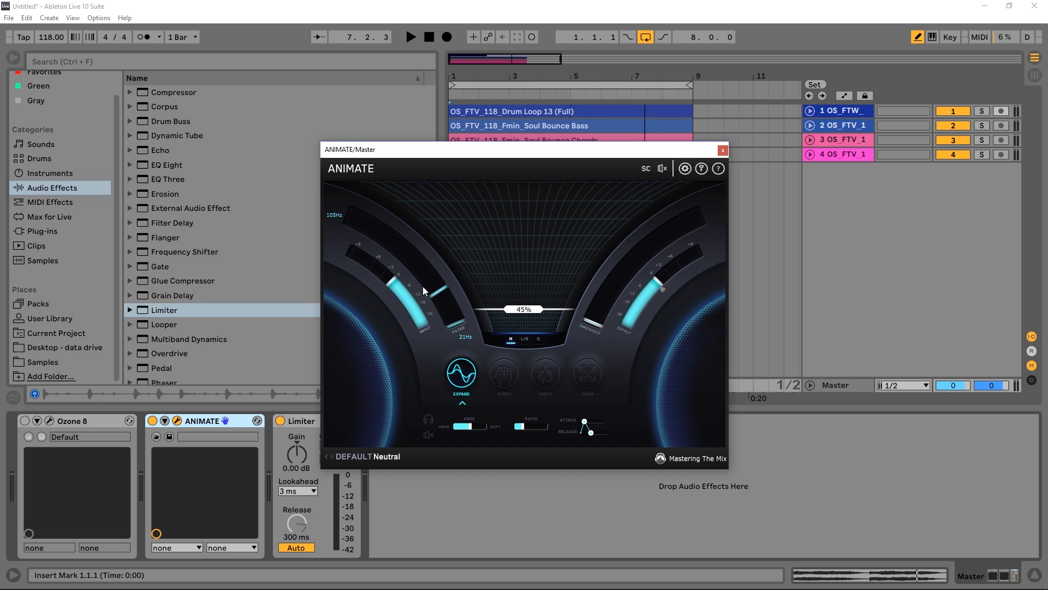
mouse_move(451, 308)
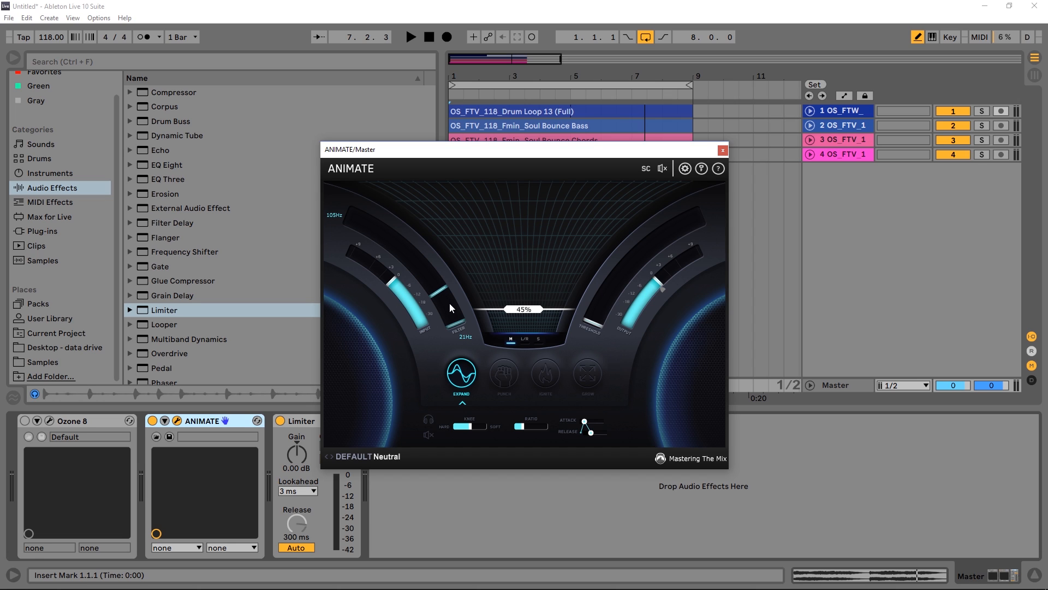
mouse_move(440, 308)
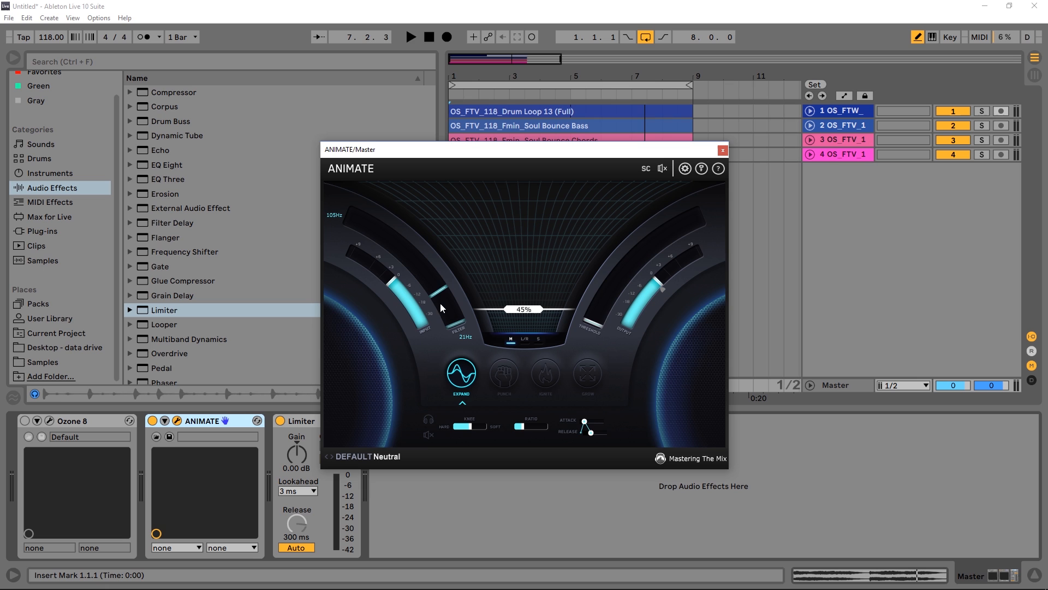
left_click(410, 38)
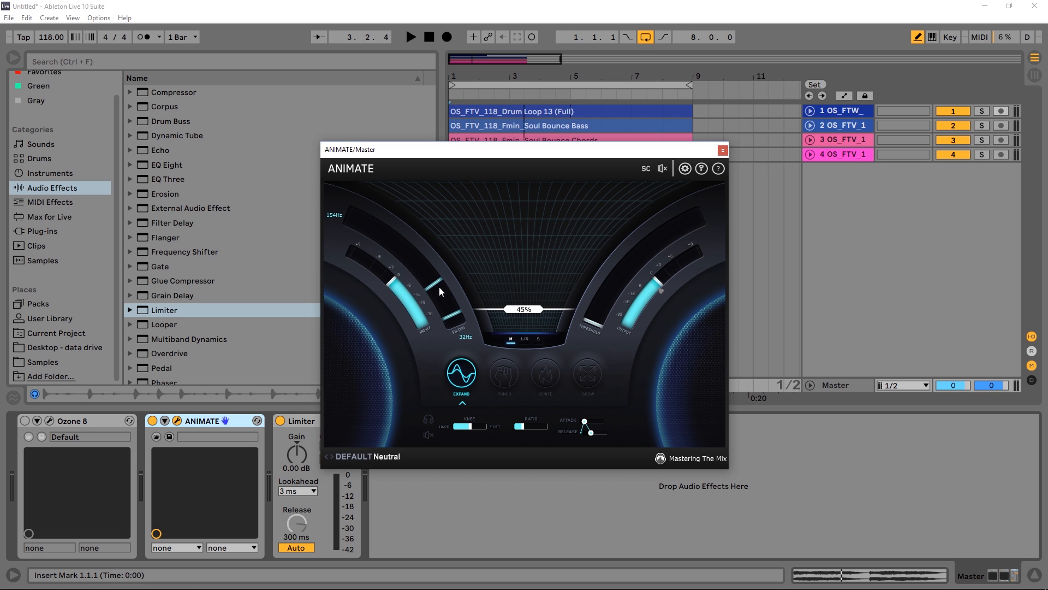
mouse_move(453, 320)
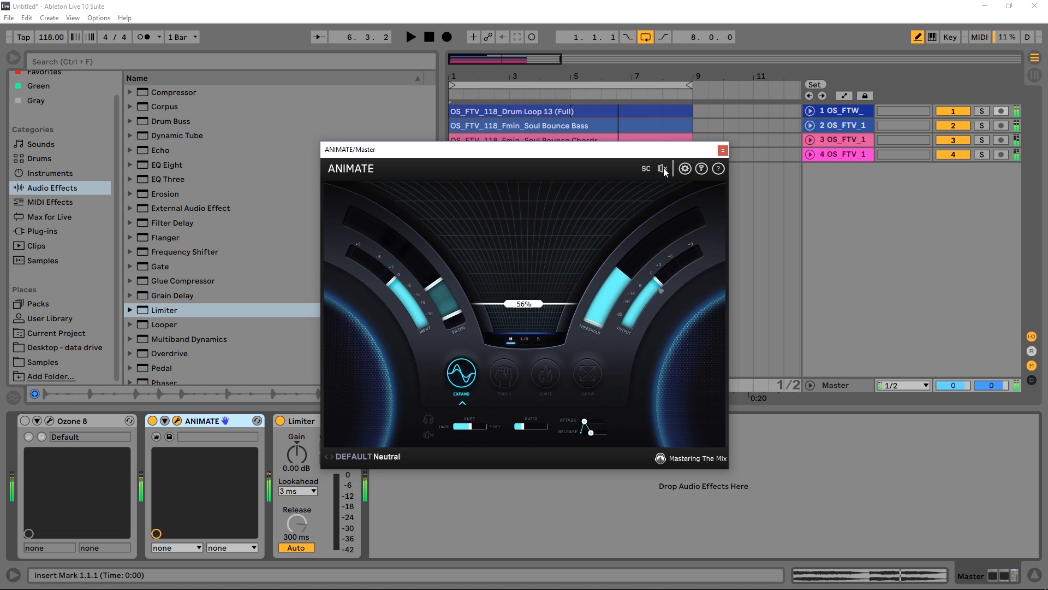
Re-enable processing, switch to the Punch module and raise its amount to 66%.
left_click(661, 169)
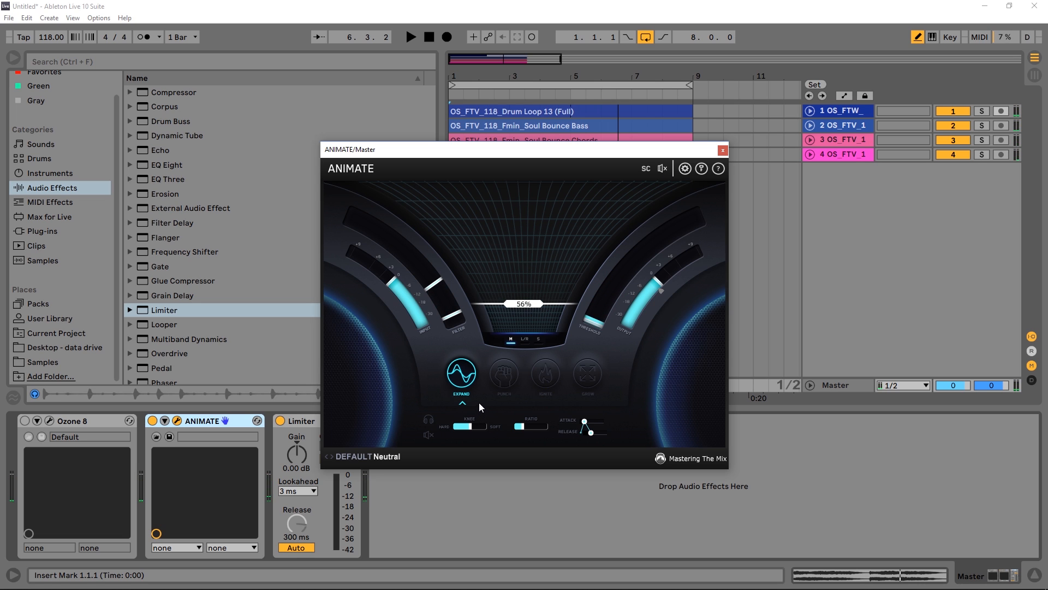
left_click(503, 373)
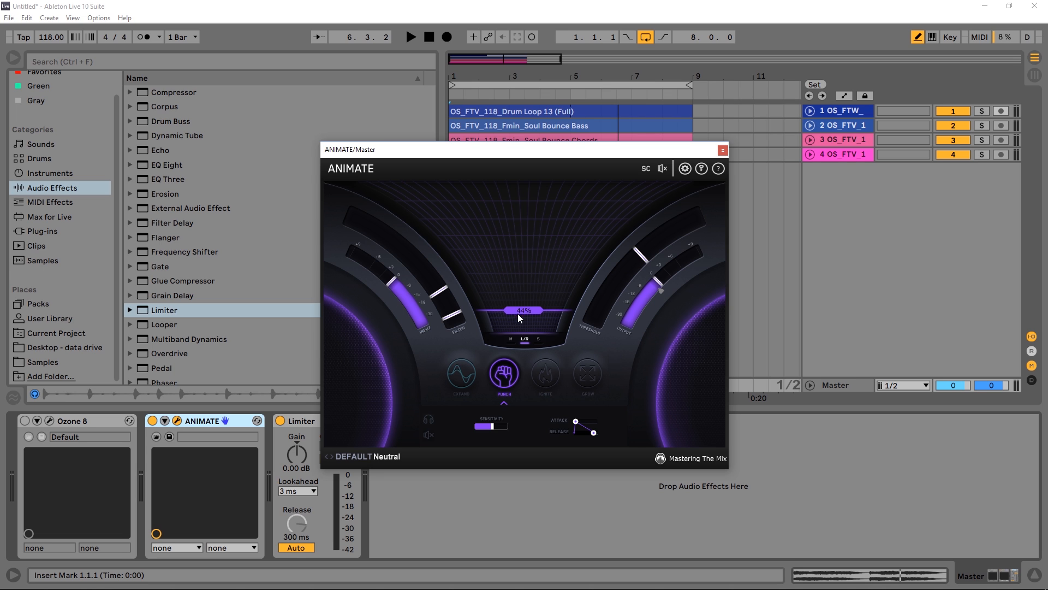
left_click(412, 37)
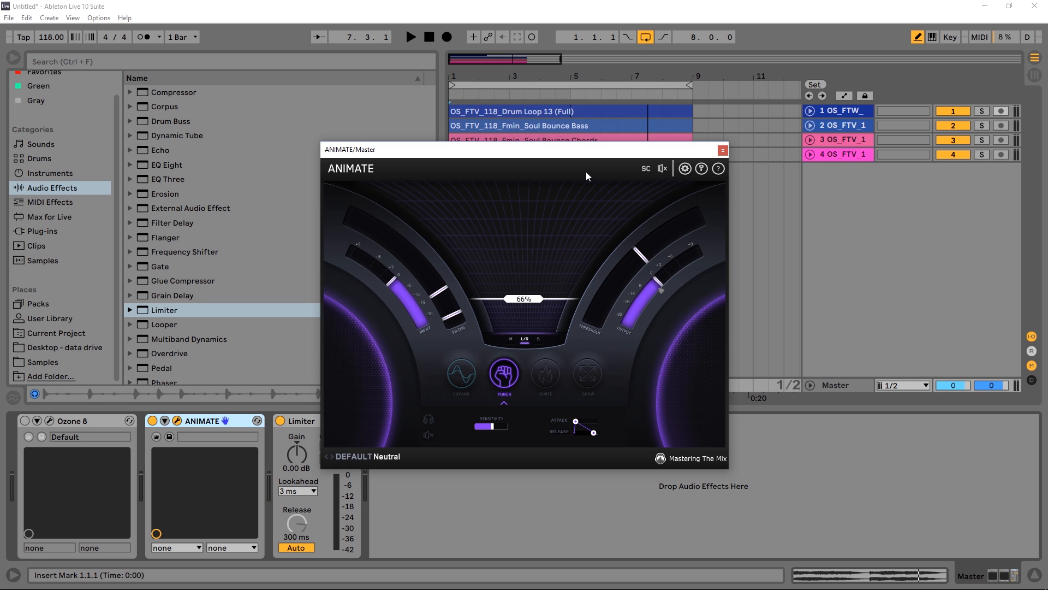
Switch to the Ignite module and set its amount to 74%.
left_click(545, 373)
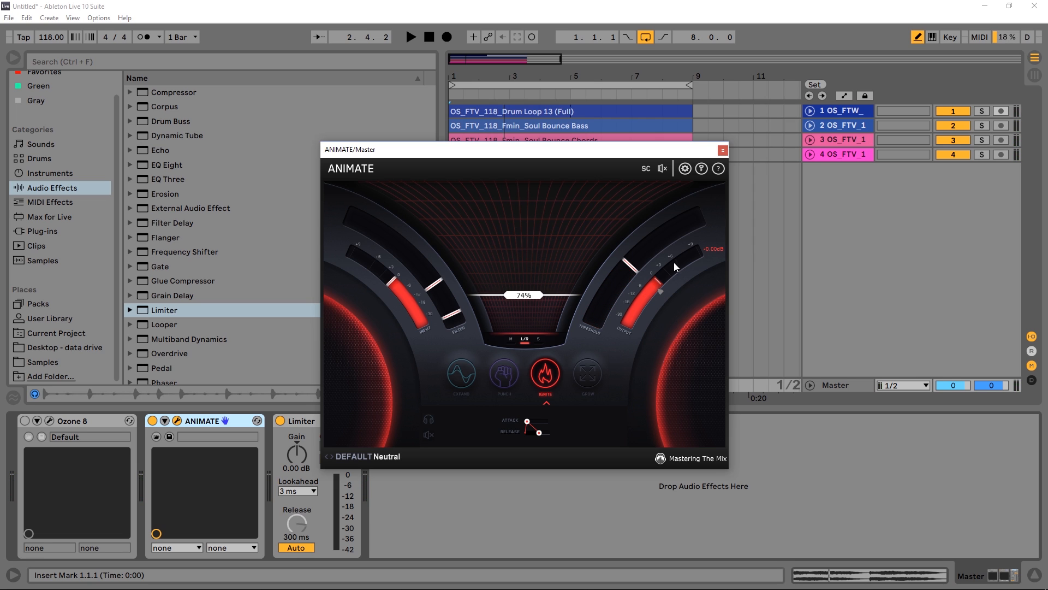
mouse_move(654, 284)
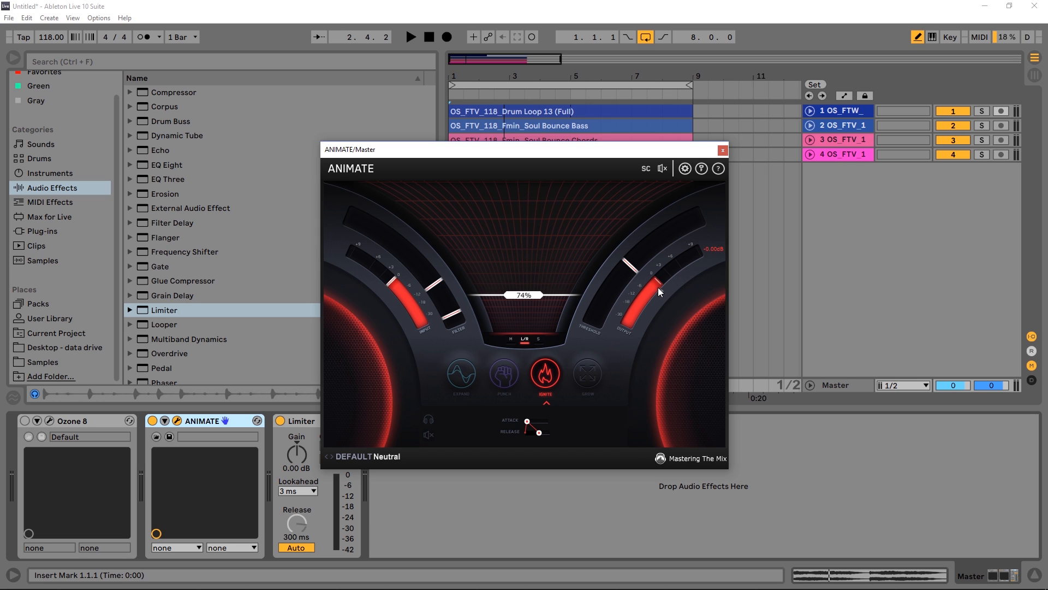
mouse_move(656, 293)
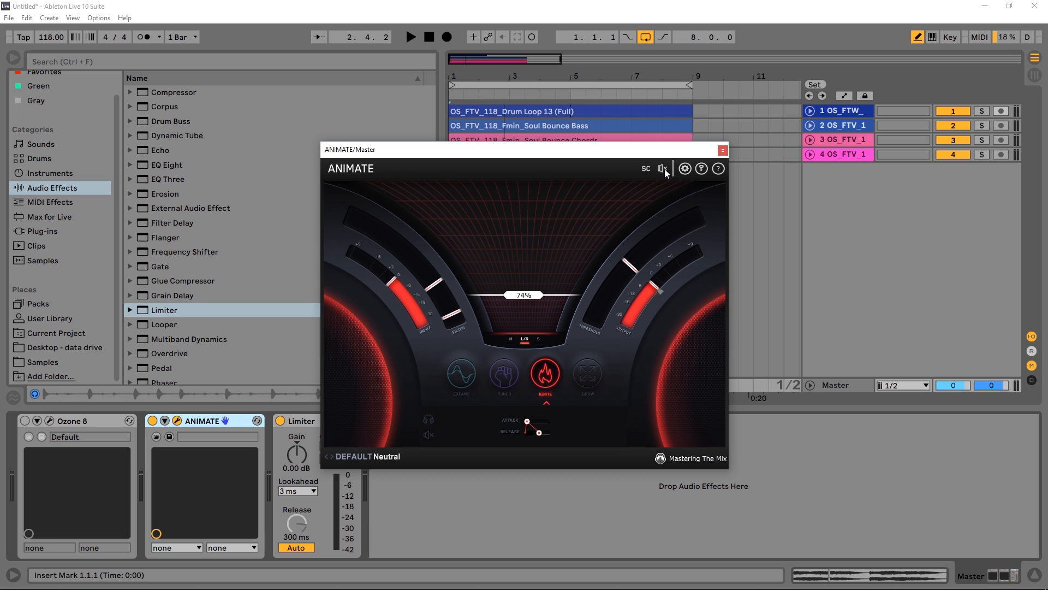
mouse_move(675, 299)
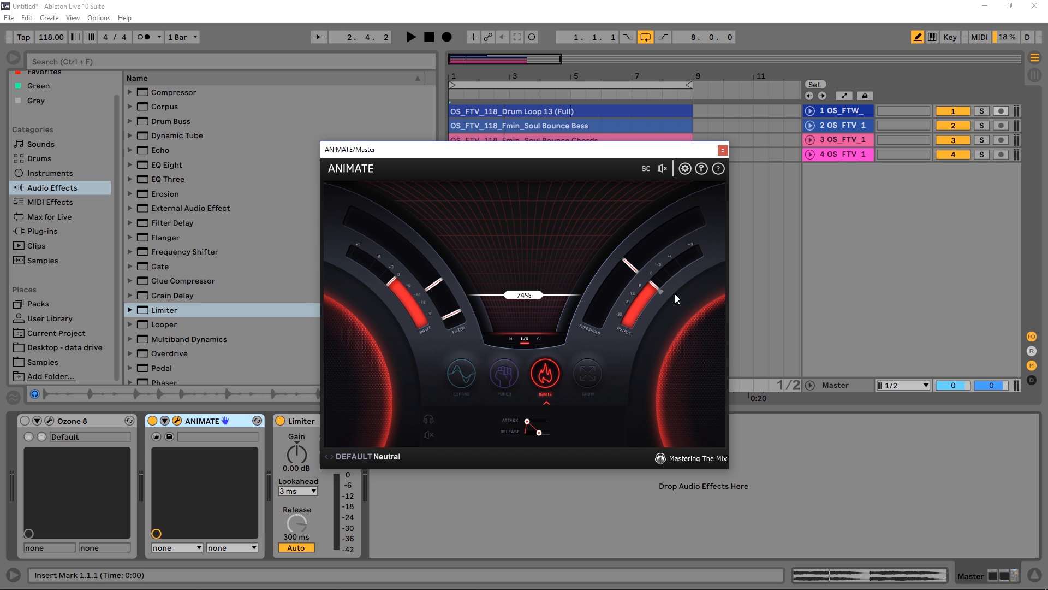
left_click(410, 37)
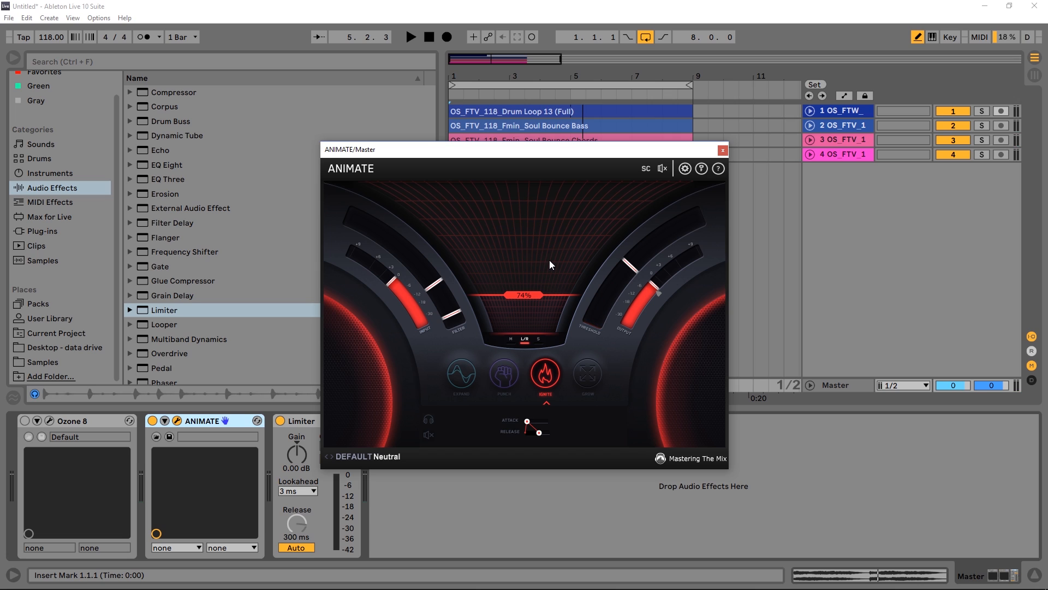
mouse_move(505, 296)
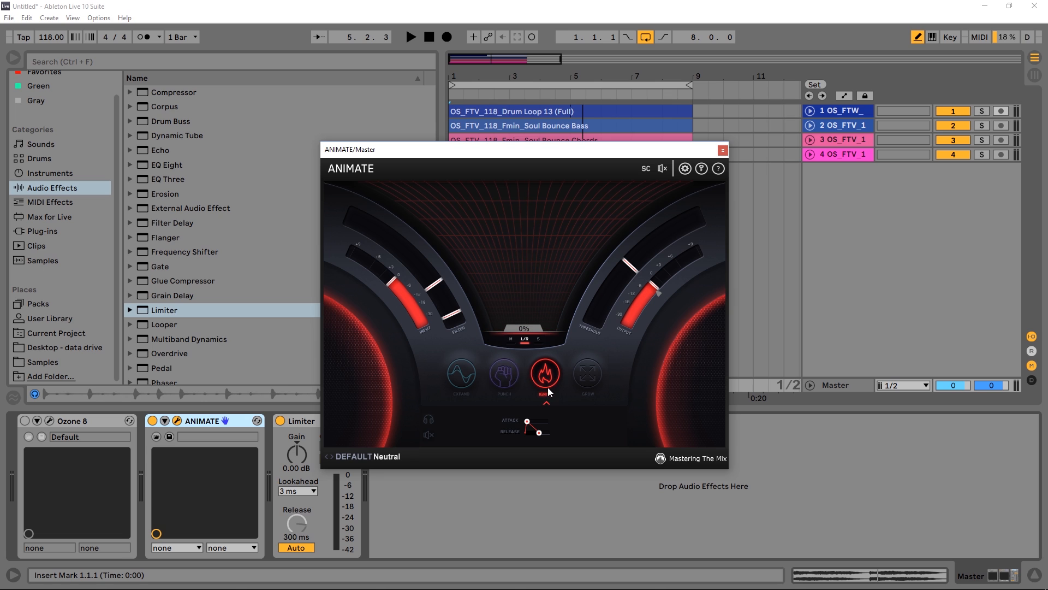
Zero Ignite's amount, then set Punch's top filter to Off and its low edge to about 40 Hz.
left_click(502, 373)
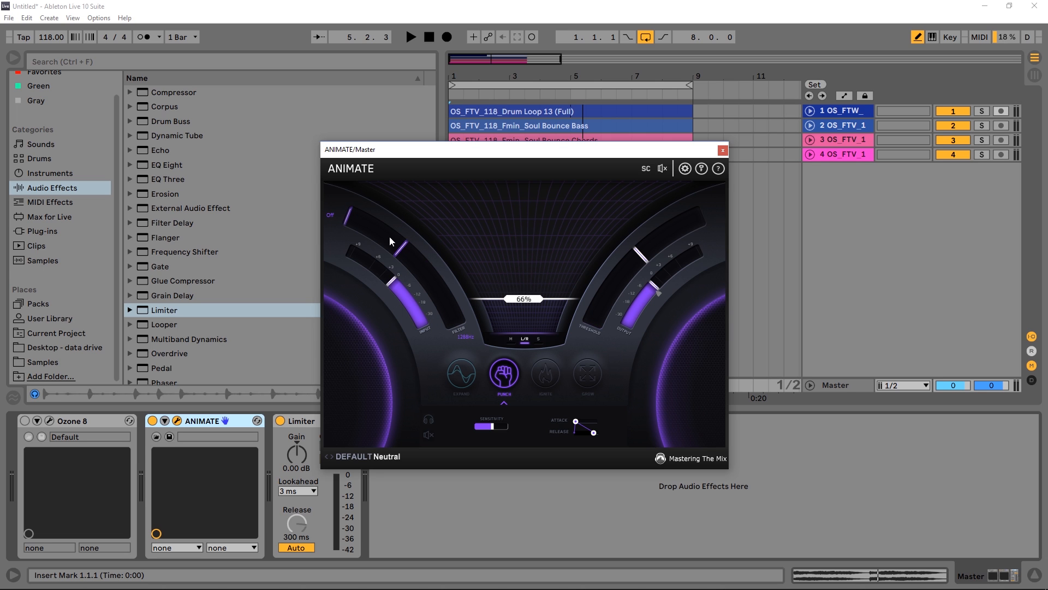
left_click(410, 37)
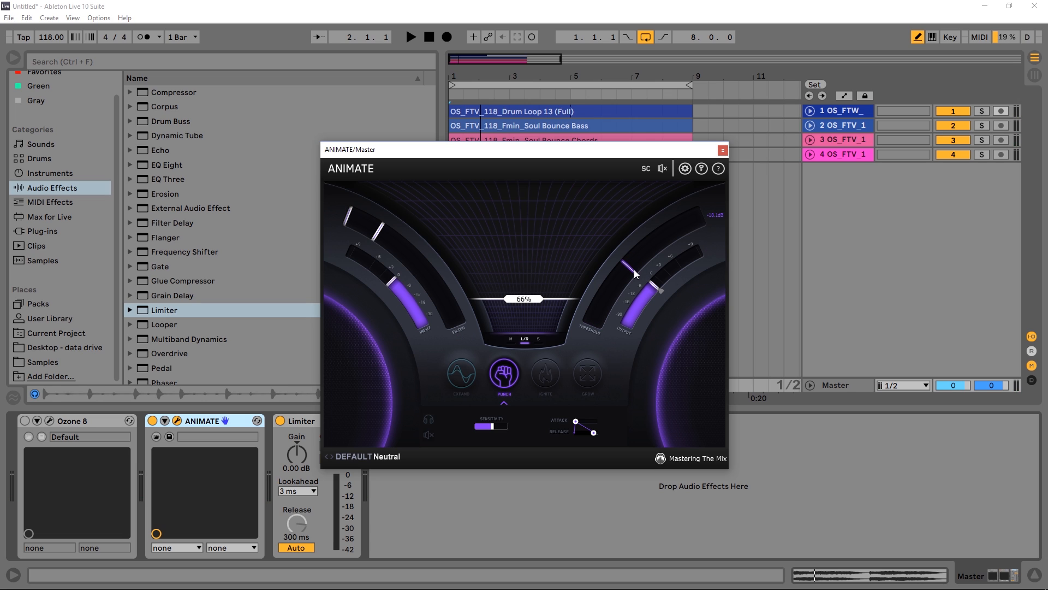
mouse_move(671, 247)
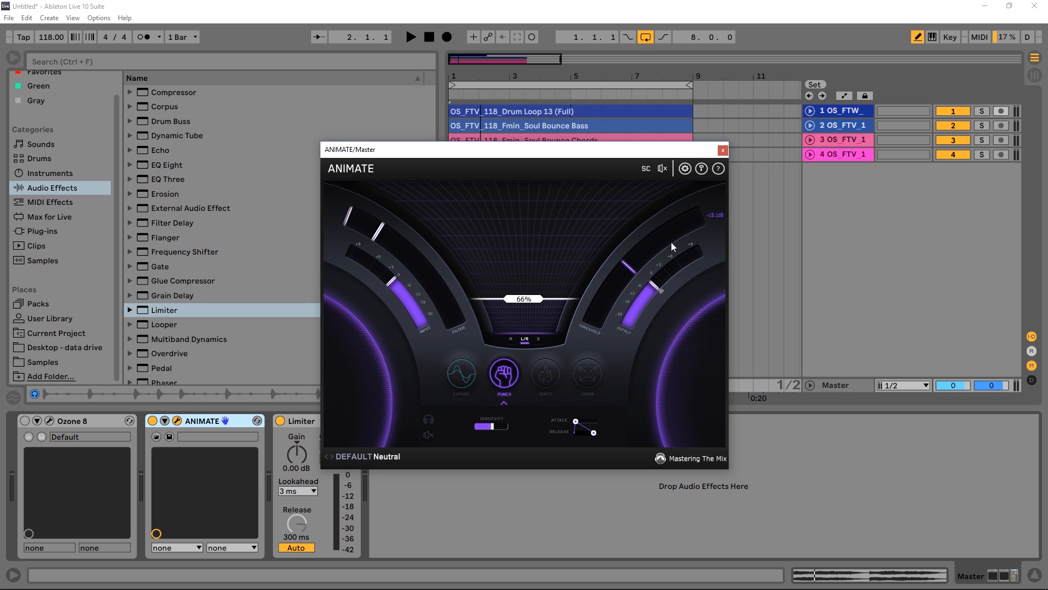
mouse_move(360, 227)
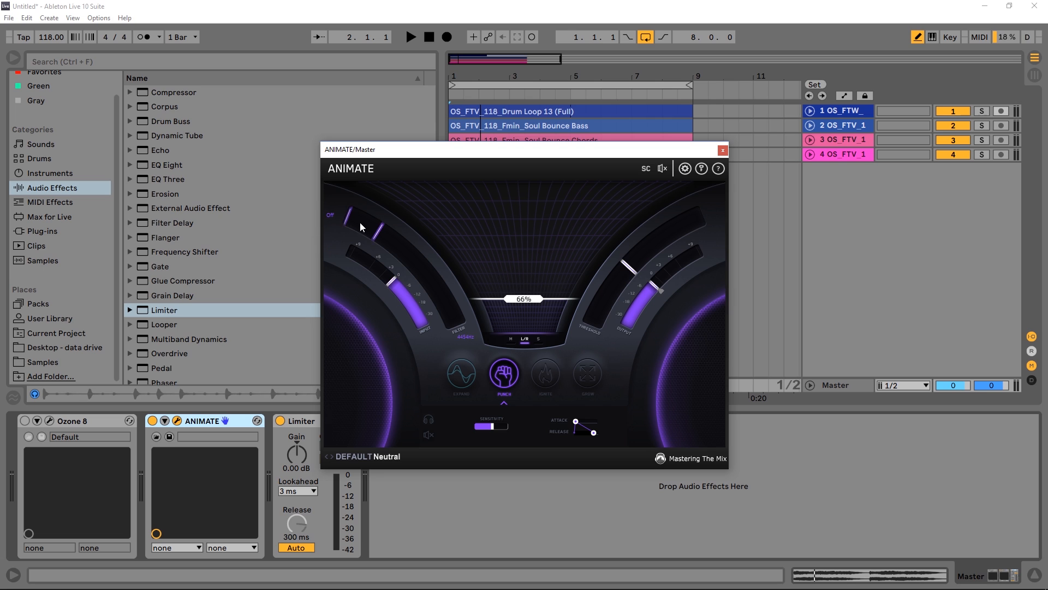
mouse_move(376, 240)
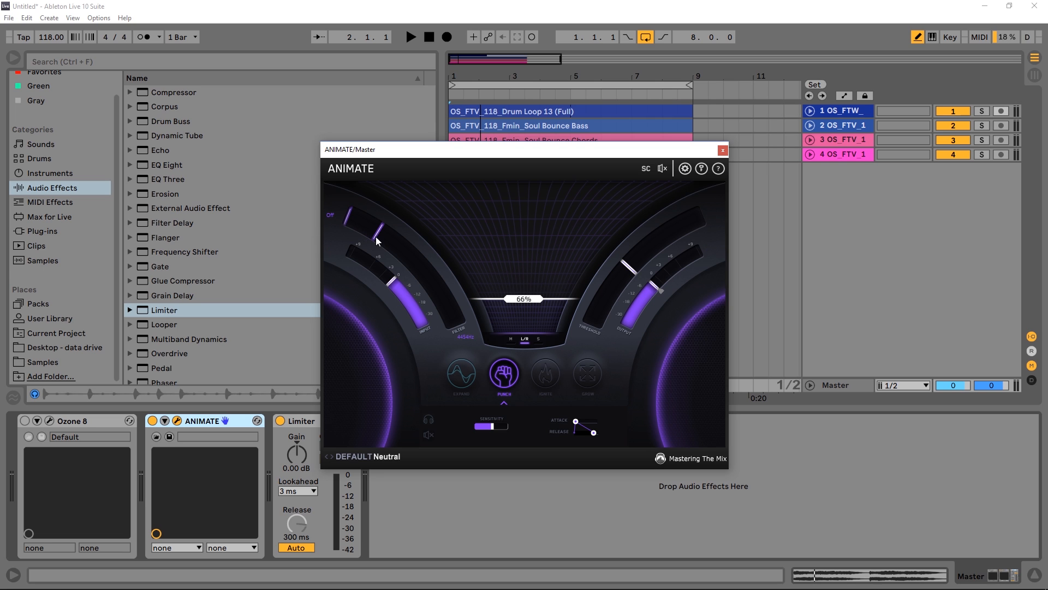
Raise the Punch amount to 104% and adjust its output level while playing.
left_click(411, 37)
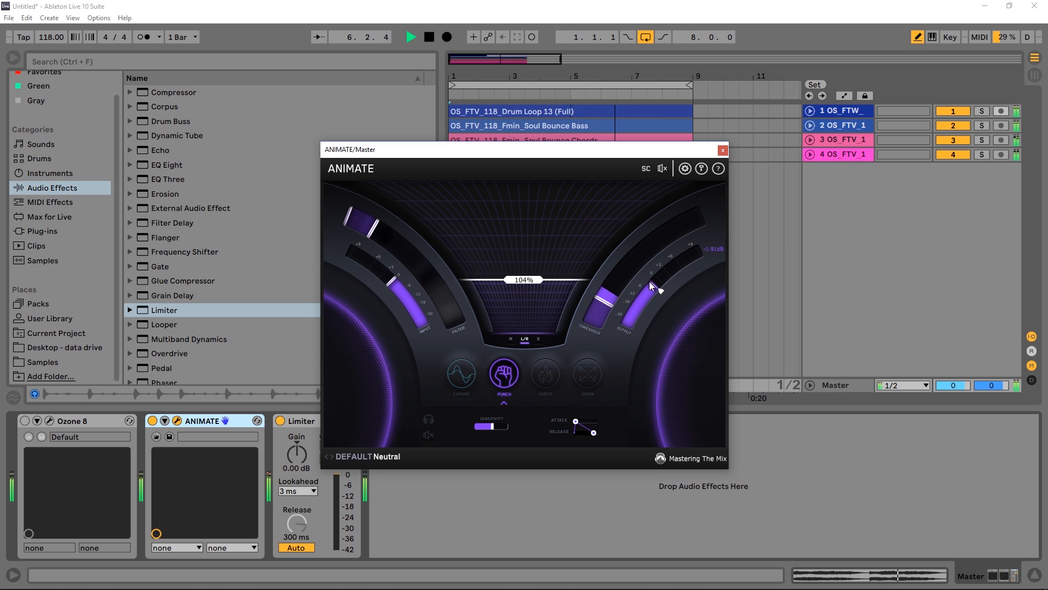
left_click(461, 373)
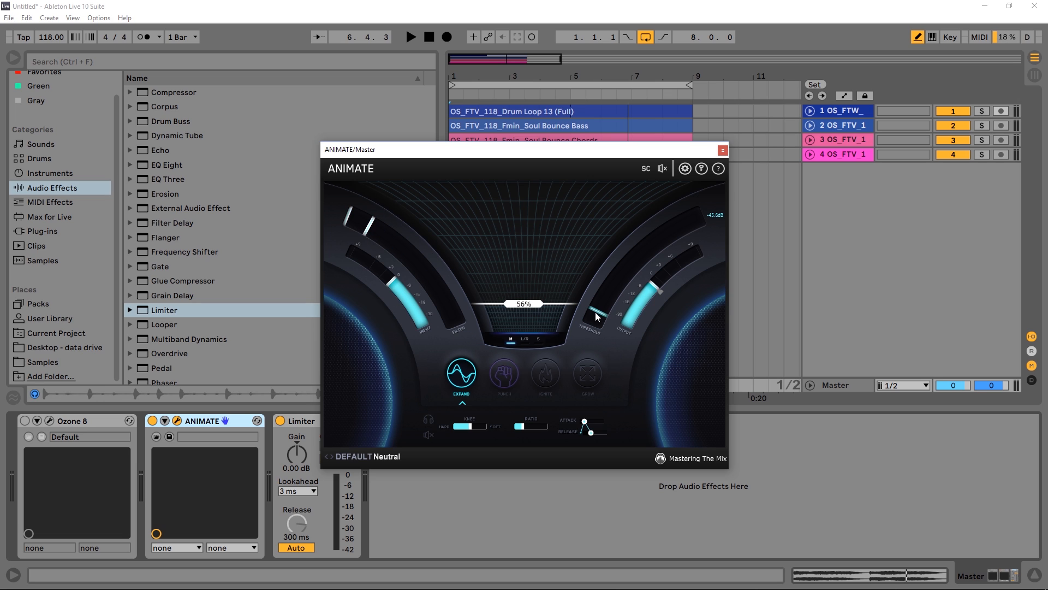
mouse_move(606, 317)
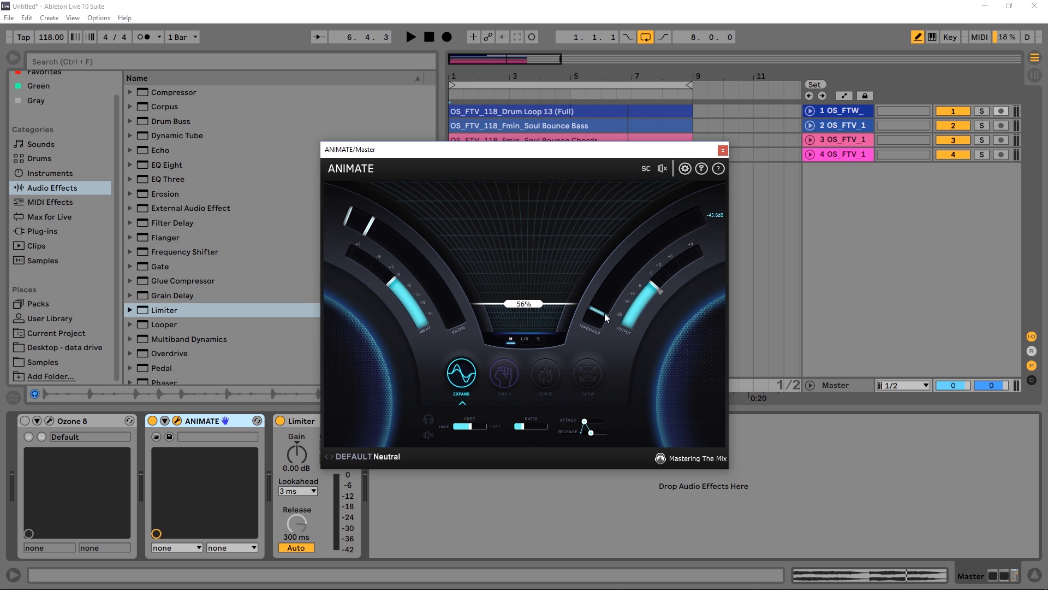
Set Expand's amount to 88% and Punch's to 102%, bypassing briefly to compare.
left_click(410, 37)
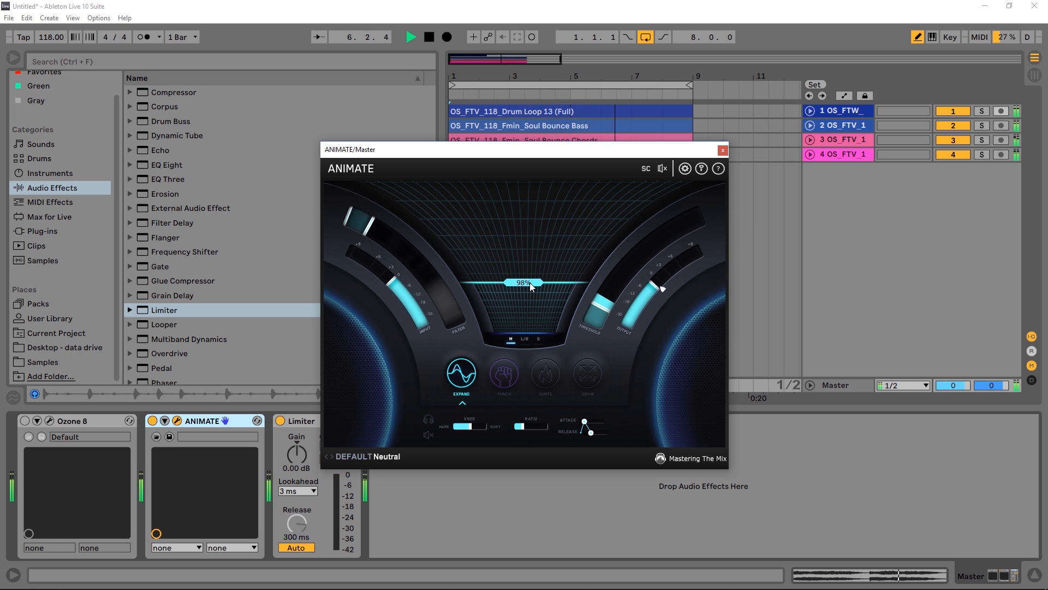
left_click(662, 168)
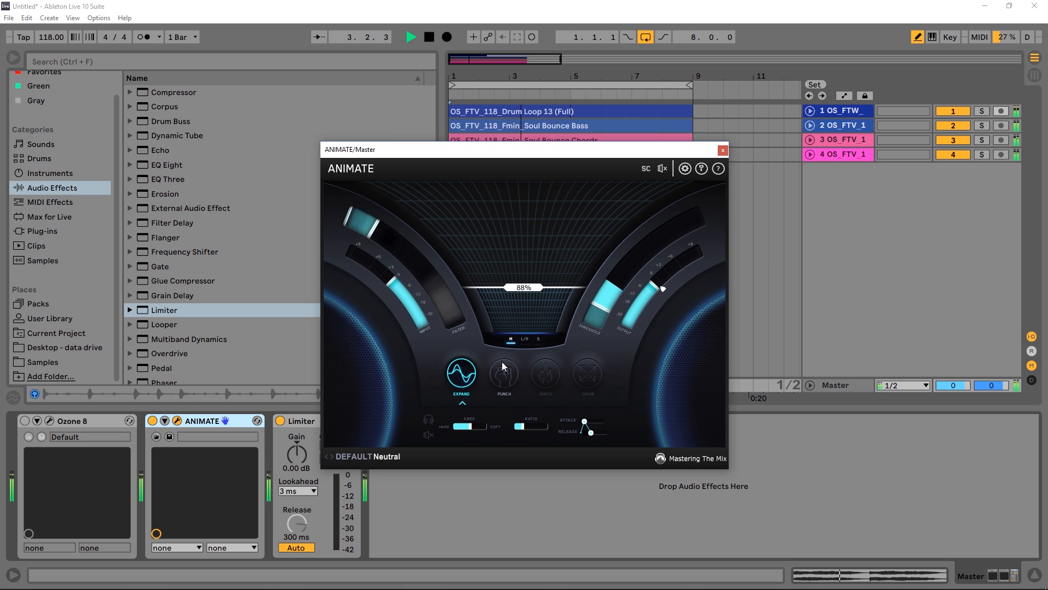
left_click(504, 373)
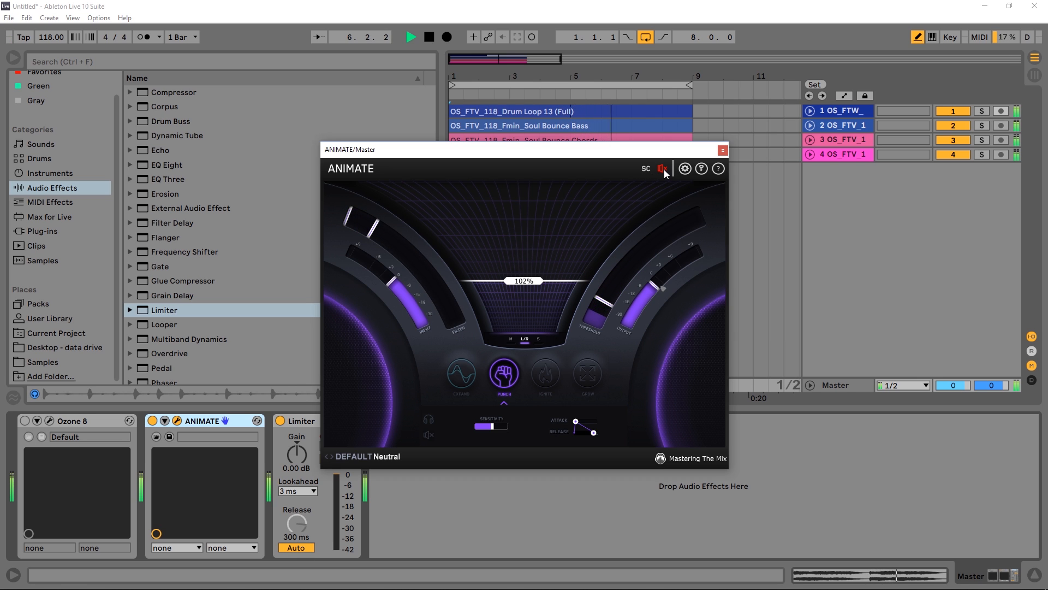
left_click(662, 168)
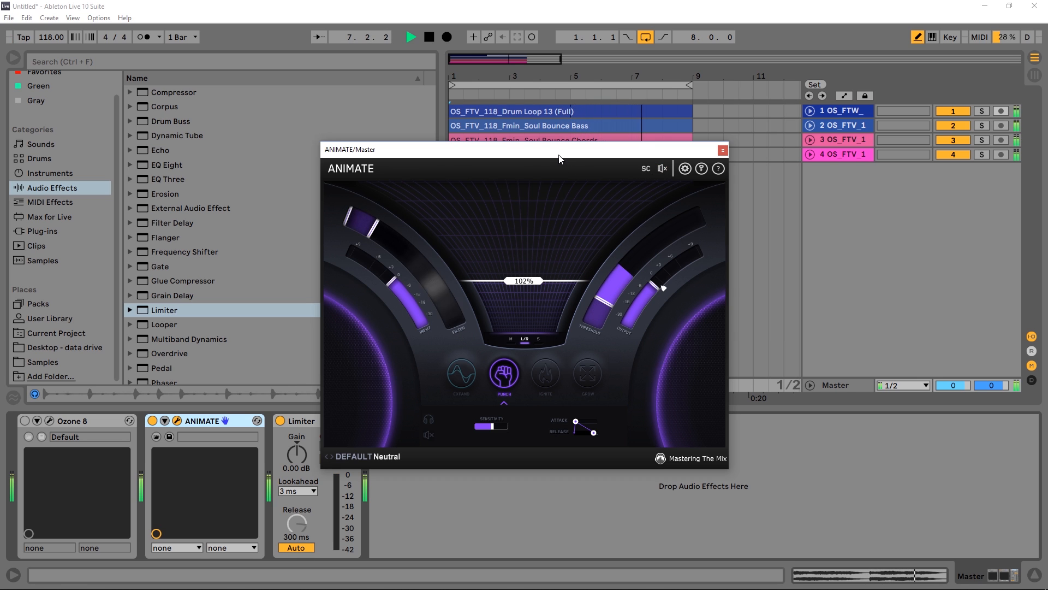